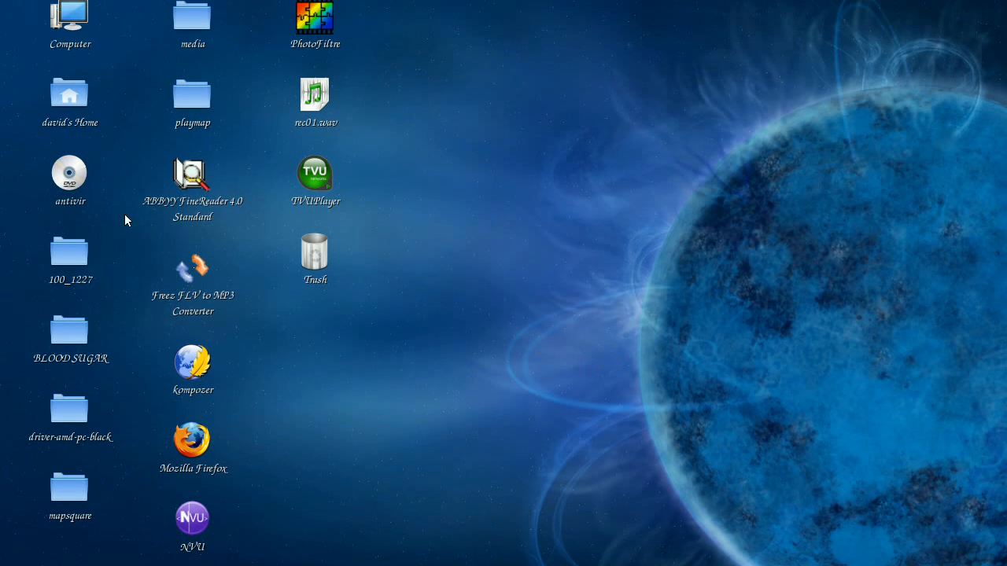
Step: Launch Avidemux Video Editor (Qt) from the Sound & Video applications menu
click(42, 9)
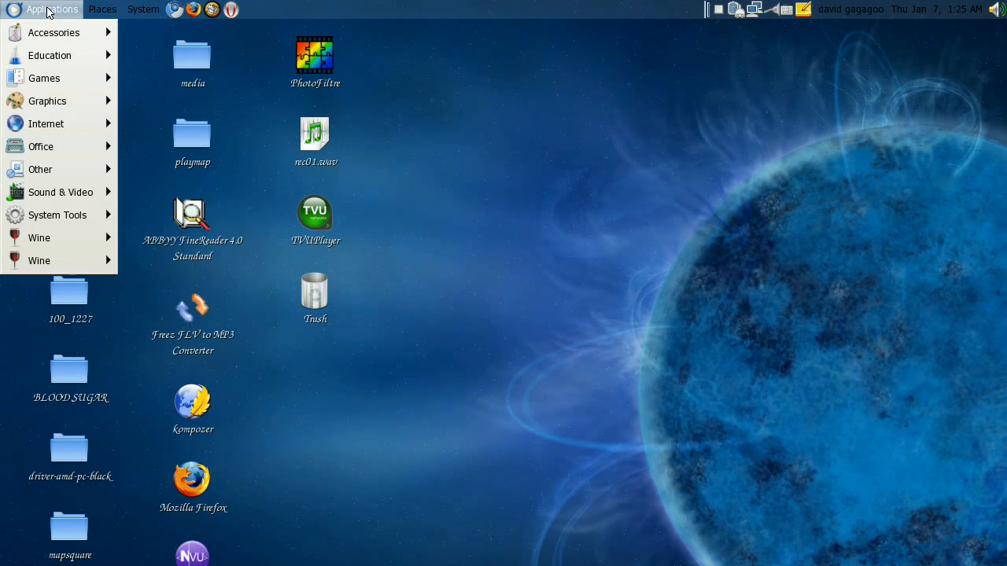
mouse_move(55, 123)
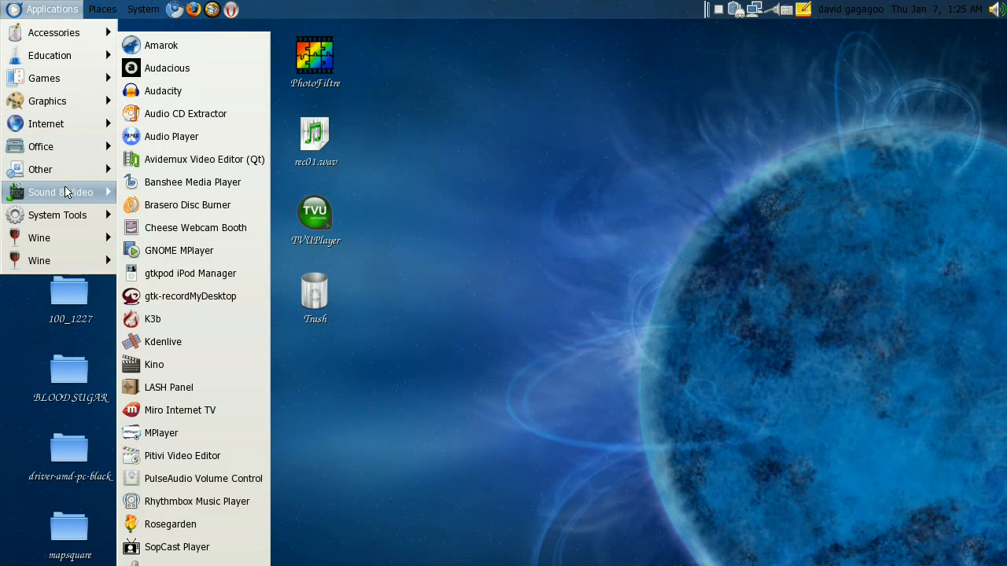
mouse_move(192, 159)
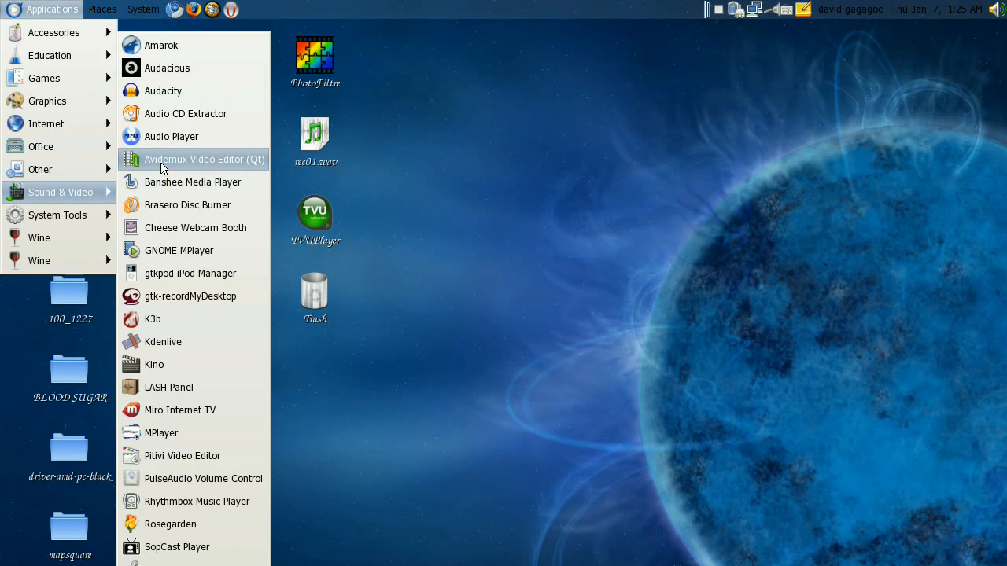
click(204, 159)
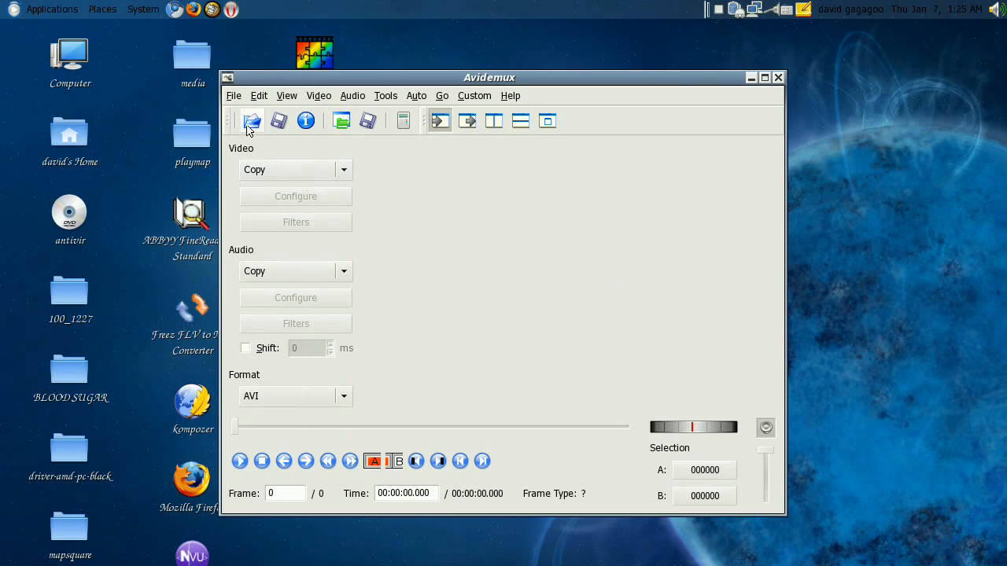
Step: Load imgp0345.avi and switch its audio output format to WAV PCM
click(251, 120)
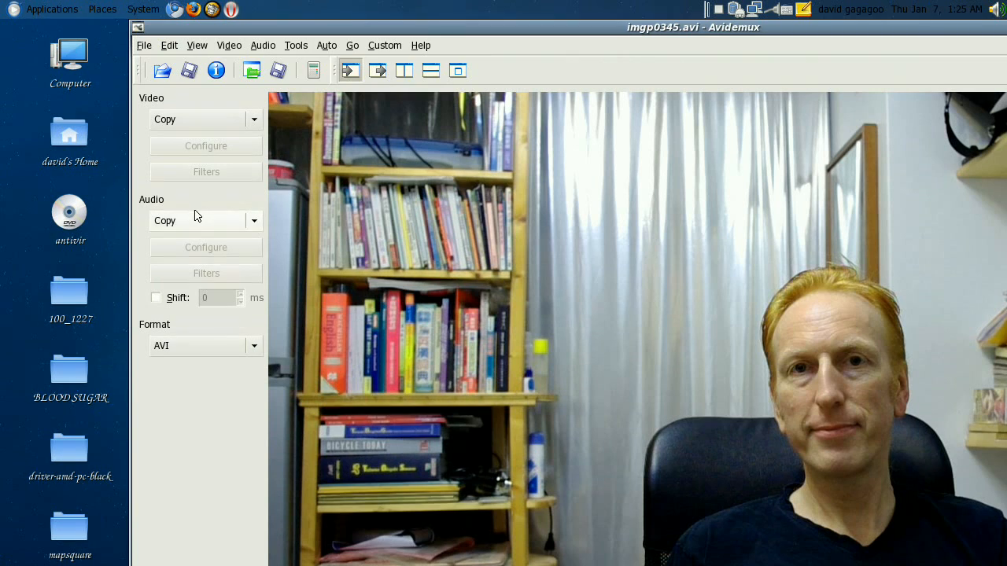
click(253, 220)
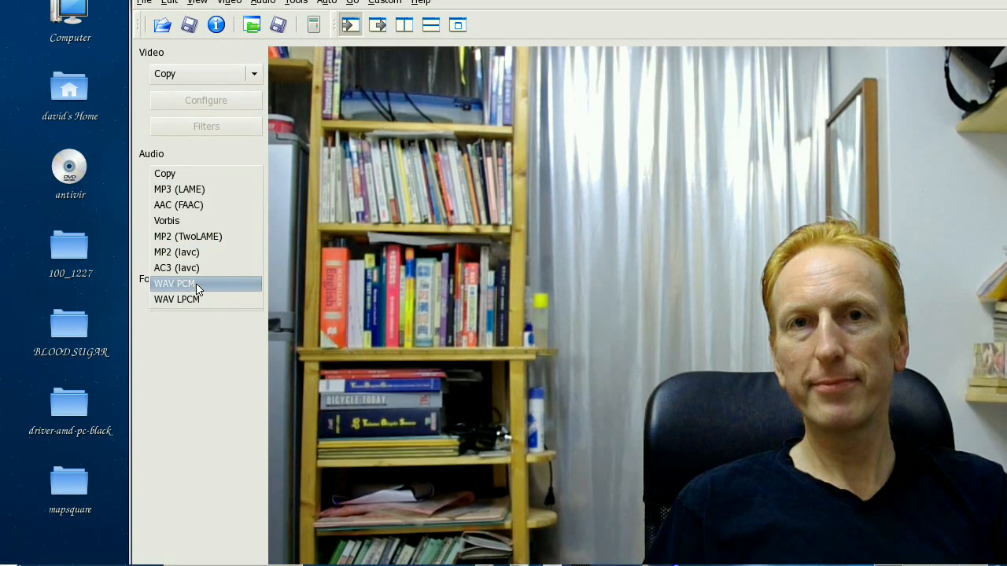
click(174, 283)
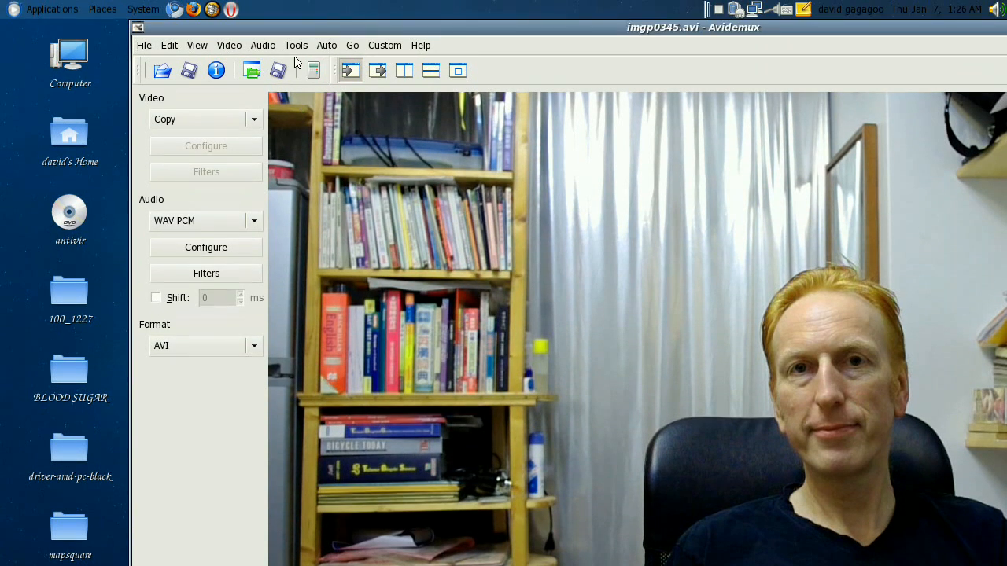
Step: Save the audio track as 'imgp0345', without the .avi extension, in the audacity folder
click(263, 44)
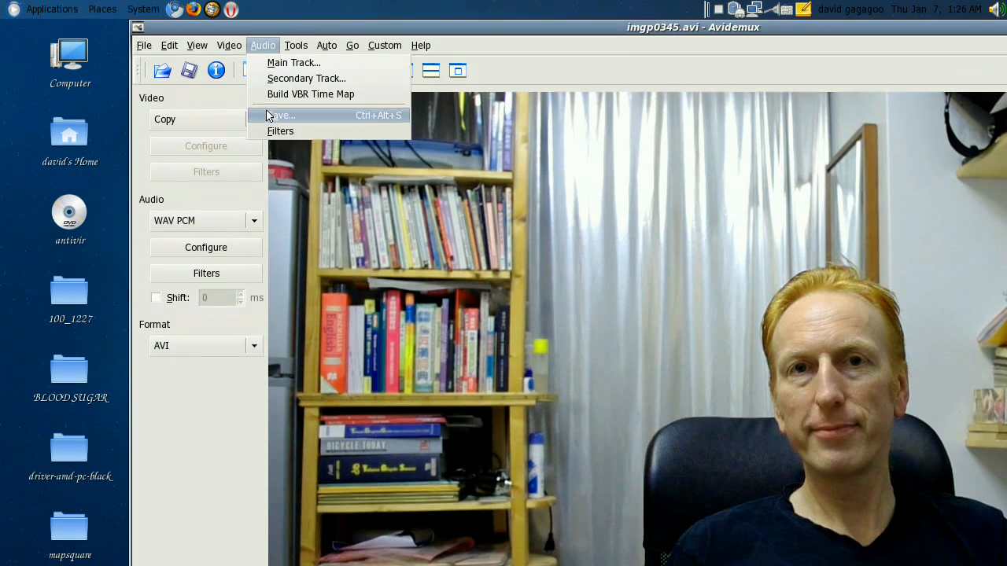
click(282, 115)
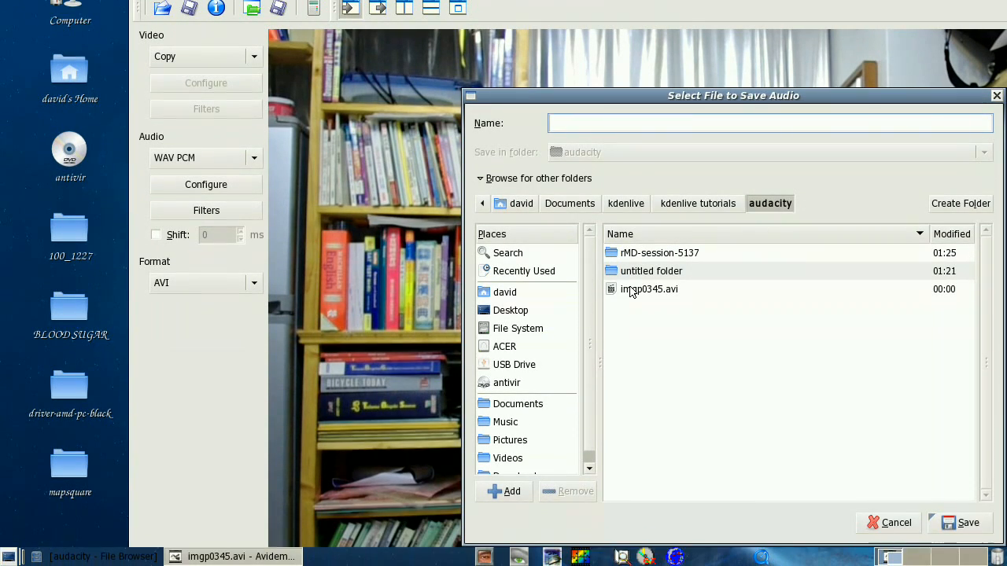
click(649, 289)
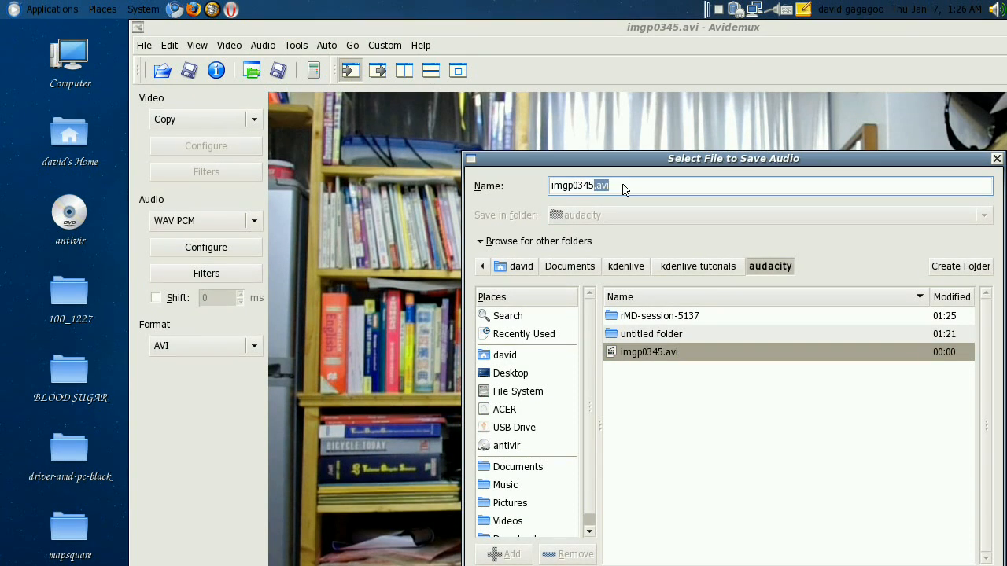
key(BackSpace)
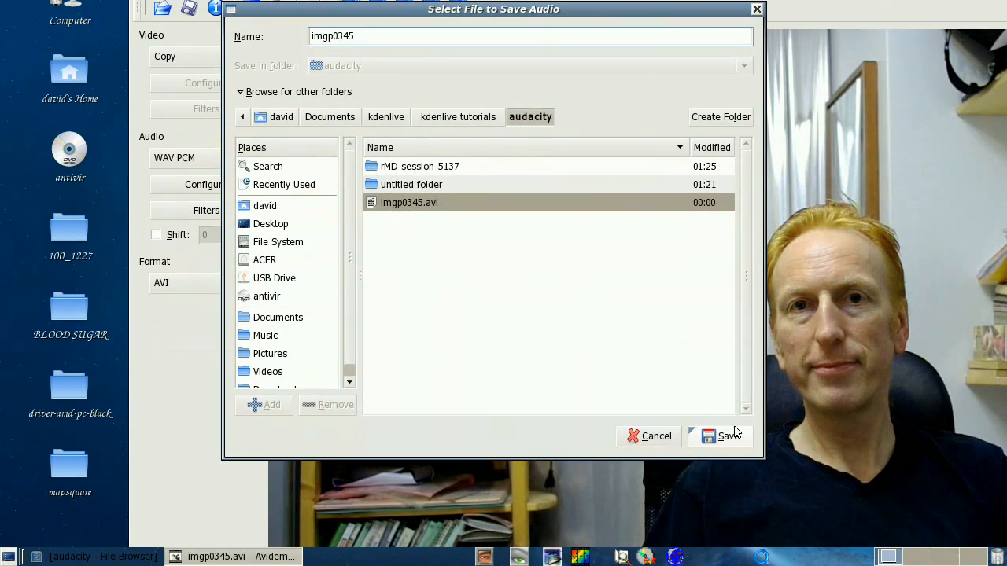
click(728, 436)
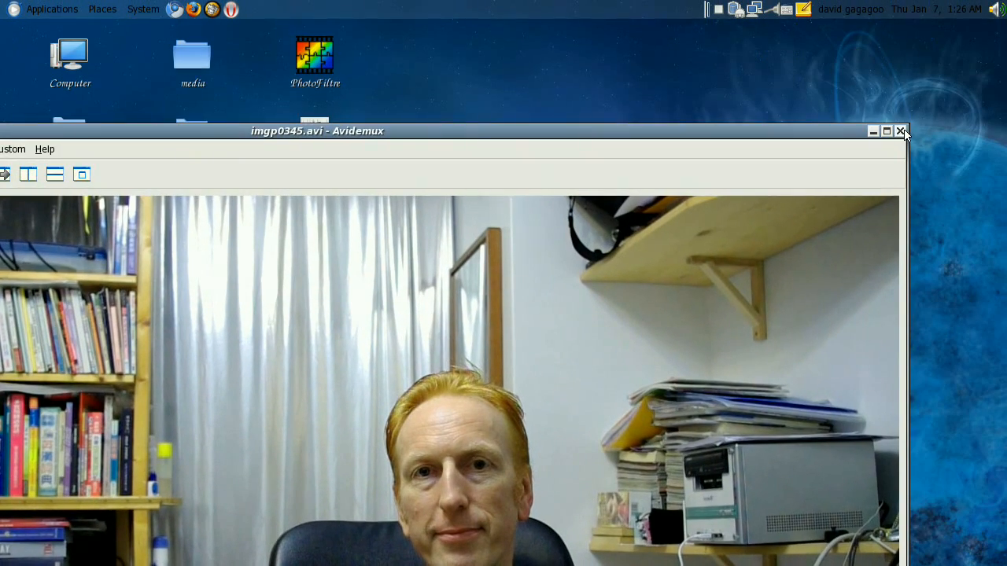
Step: Close Avidemux and bring up the applications menu
click(900, 132)
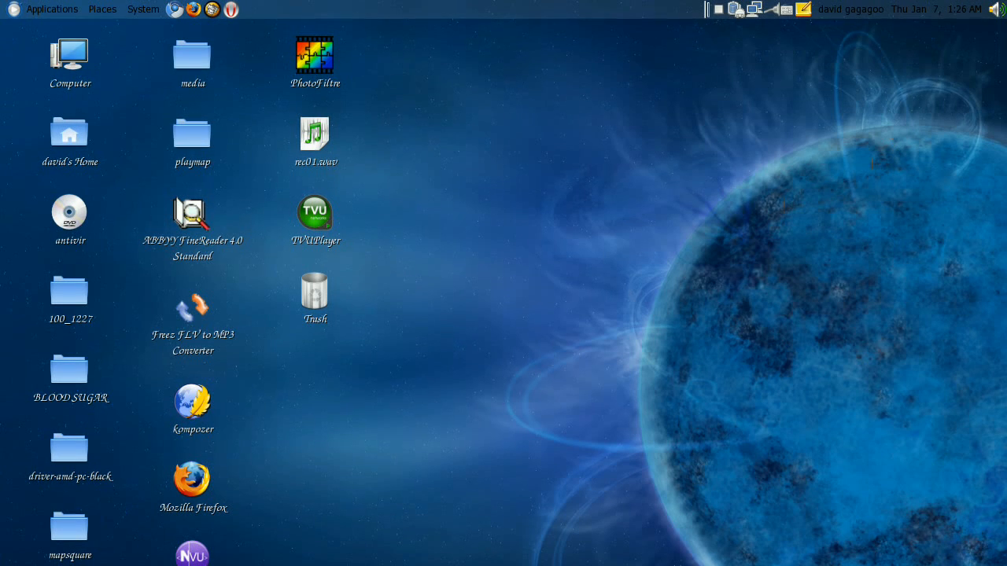
click(51, 9)
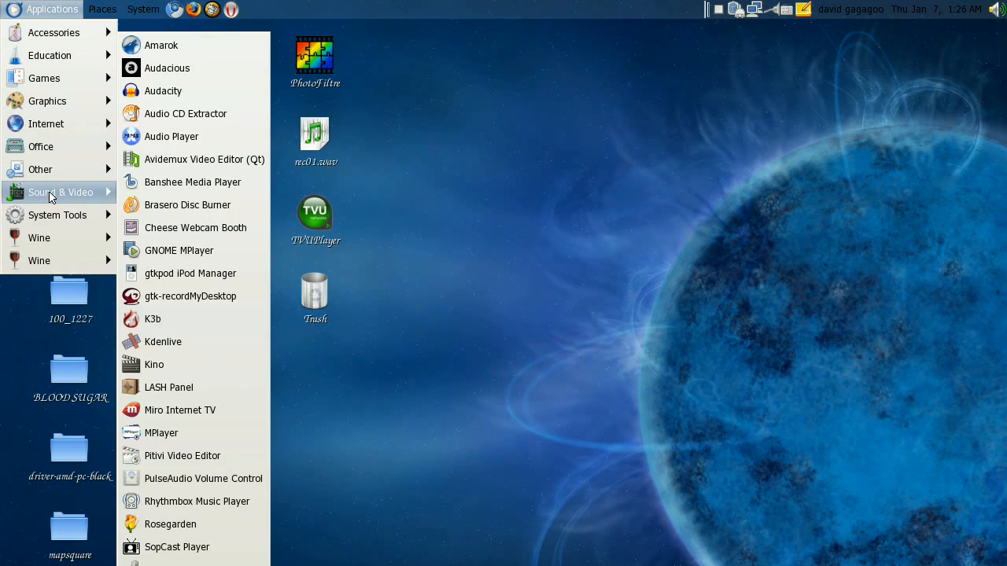
mouse_move(185, 90)
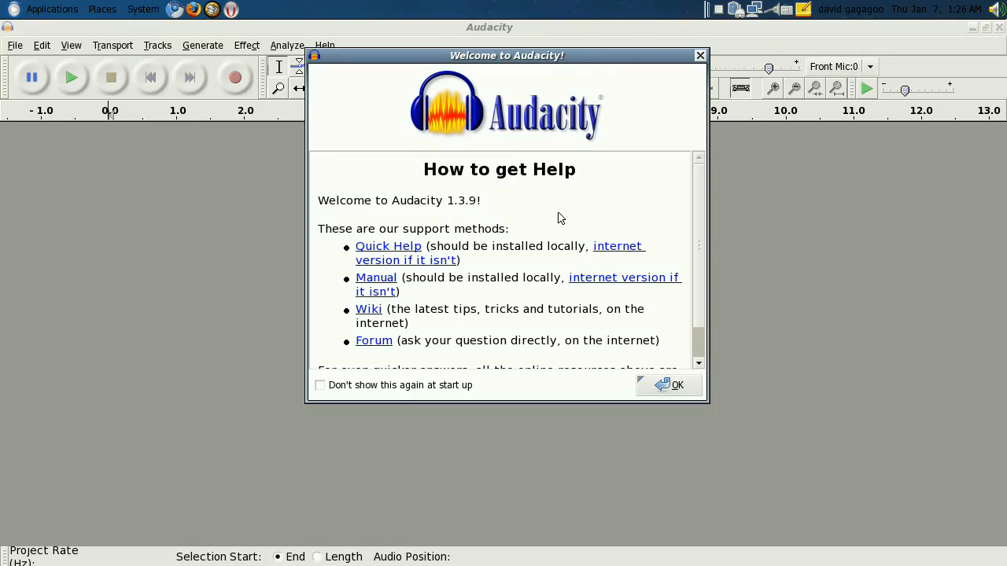
Step: Dismiss the welcome message and open the imgp0345 audio file from the audacity folder
click(668, 385)
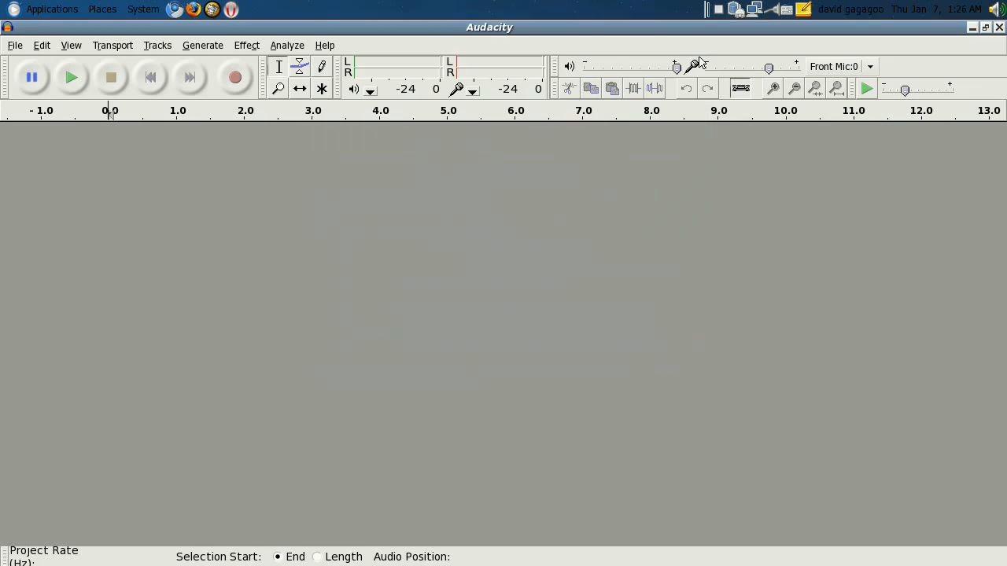
click(14, 45)
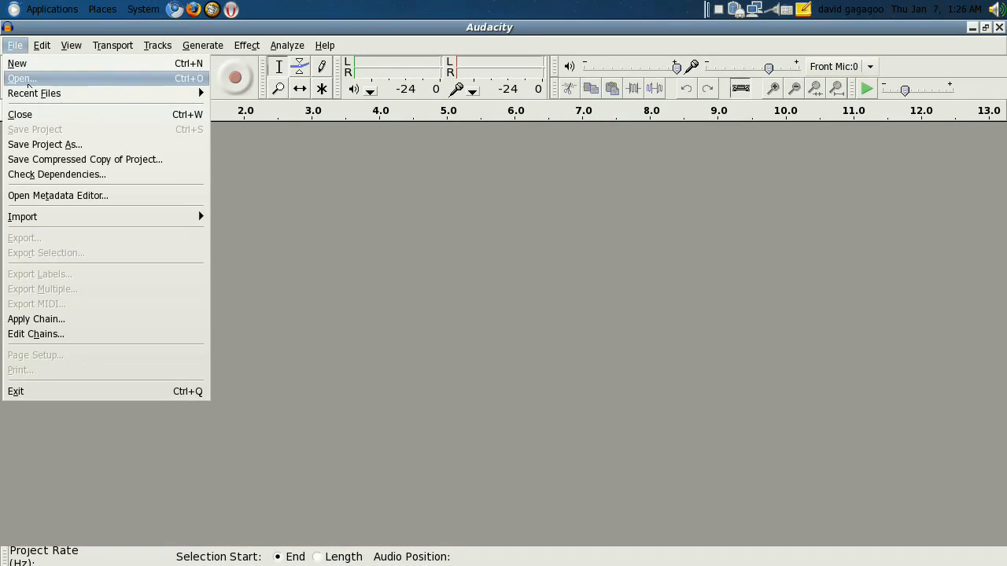
click(23, 78)
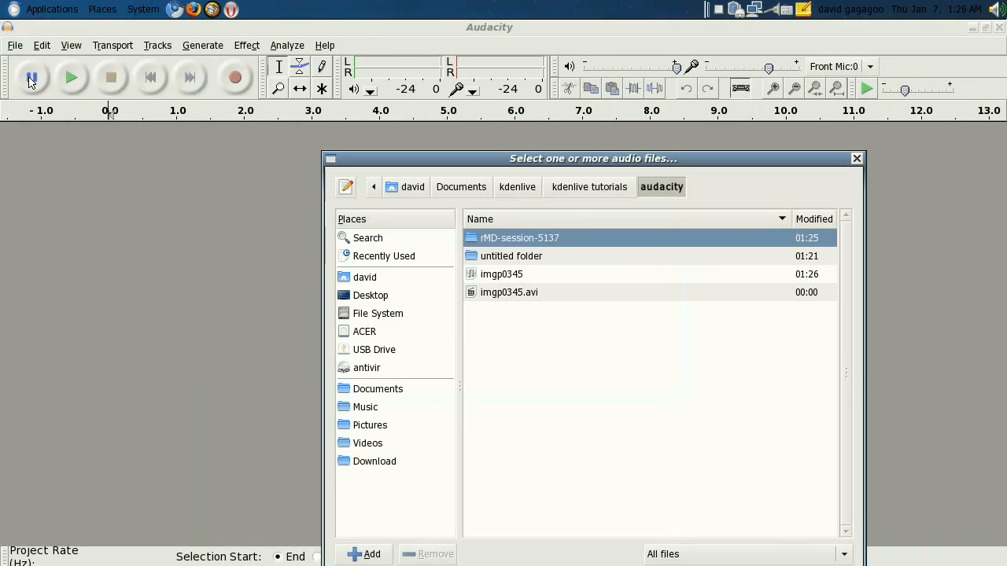
click(32, 77)
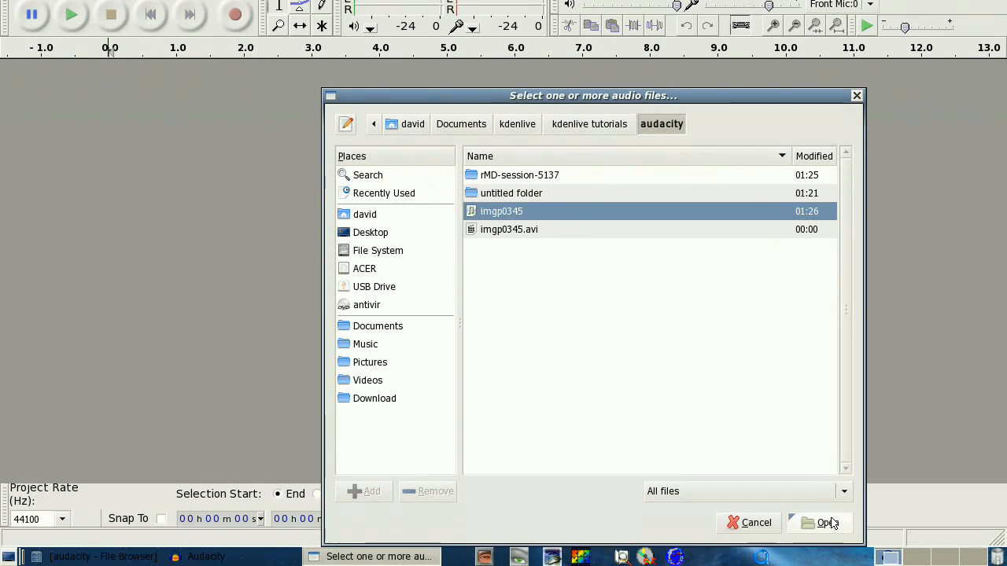
click(818, 523)
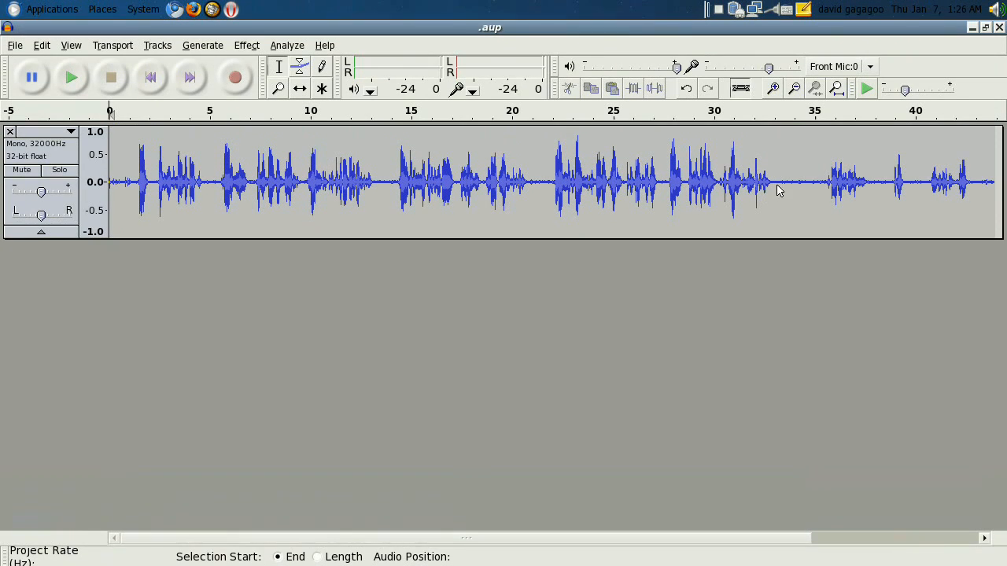
mouse_move(787, 186)
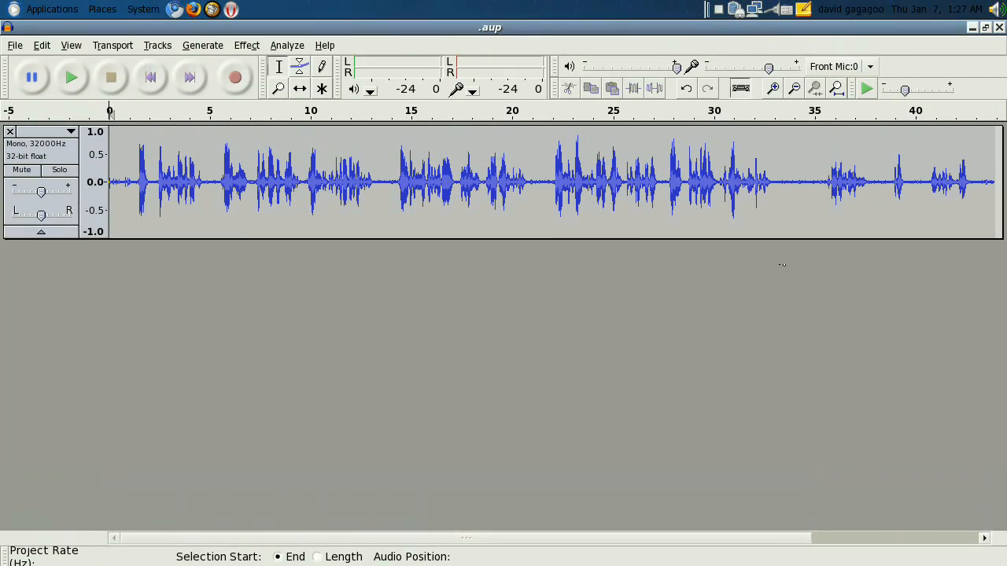
mouse_move(781, 187)
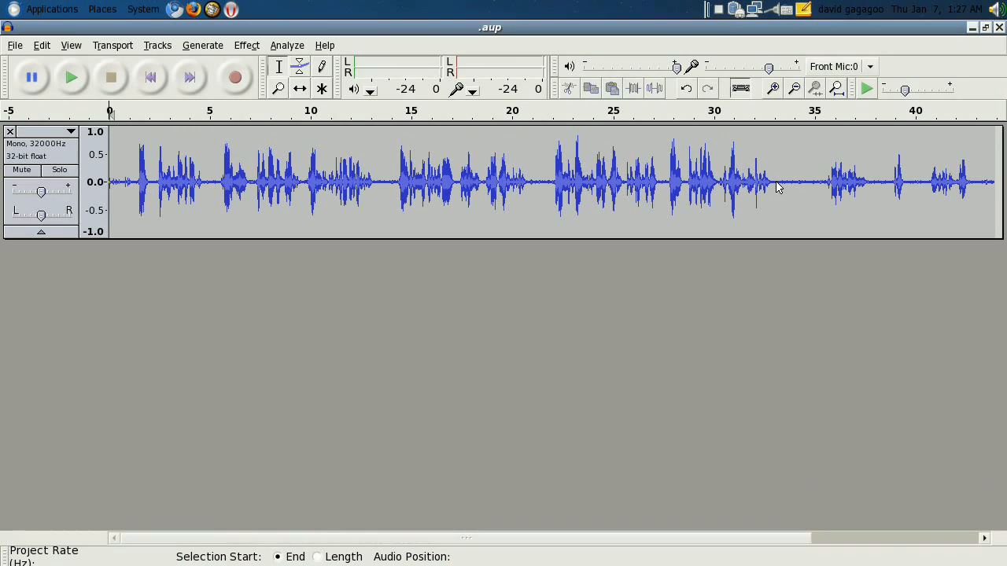
Step: Select and play back the quiet 33–35 second stretch, then bring up Noise Removal
drag(774, 187, 816, 186)
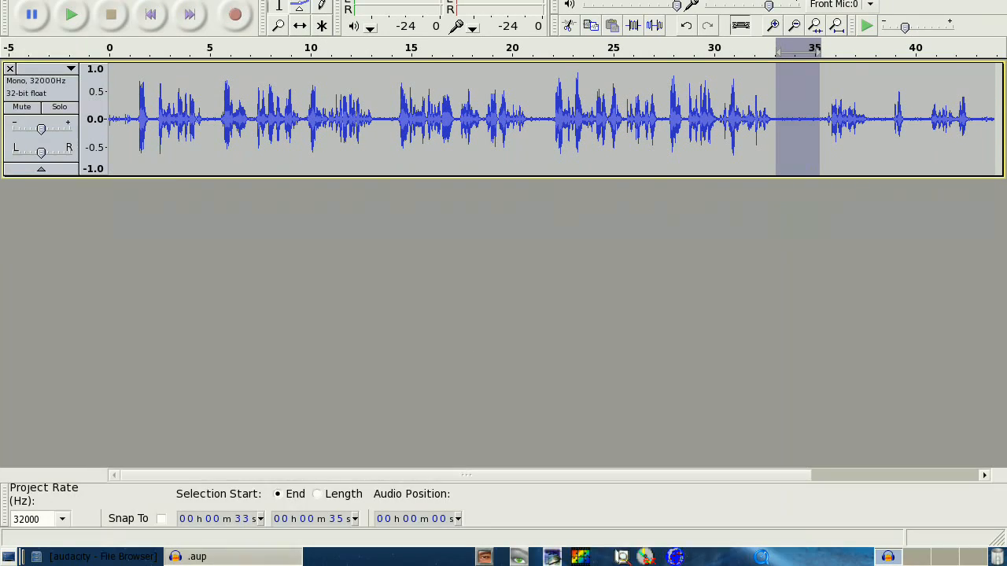
click(246, 45)
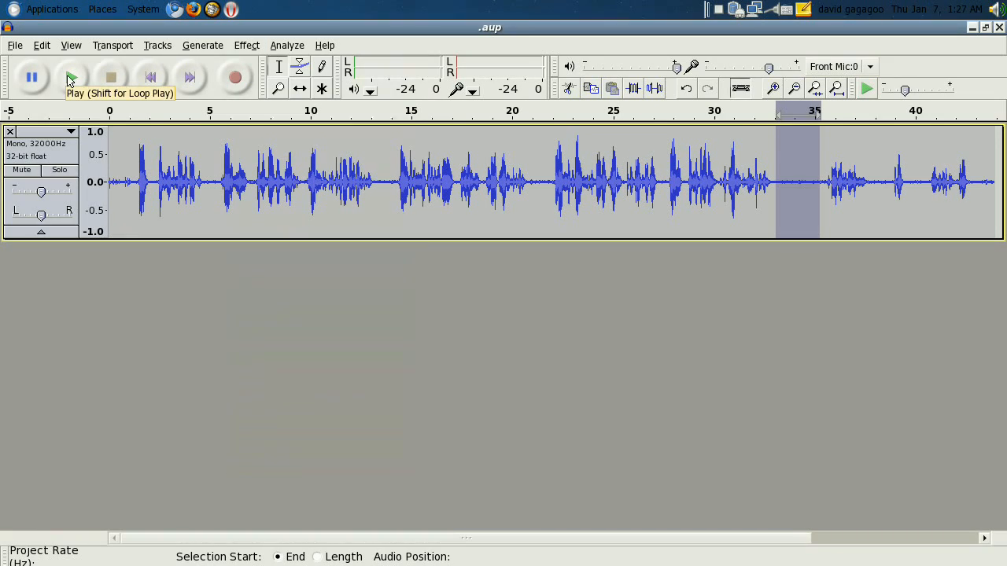
click(71, 76)
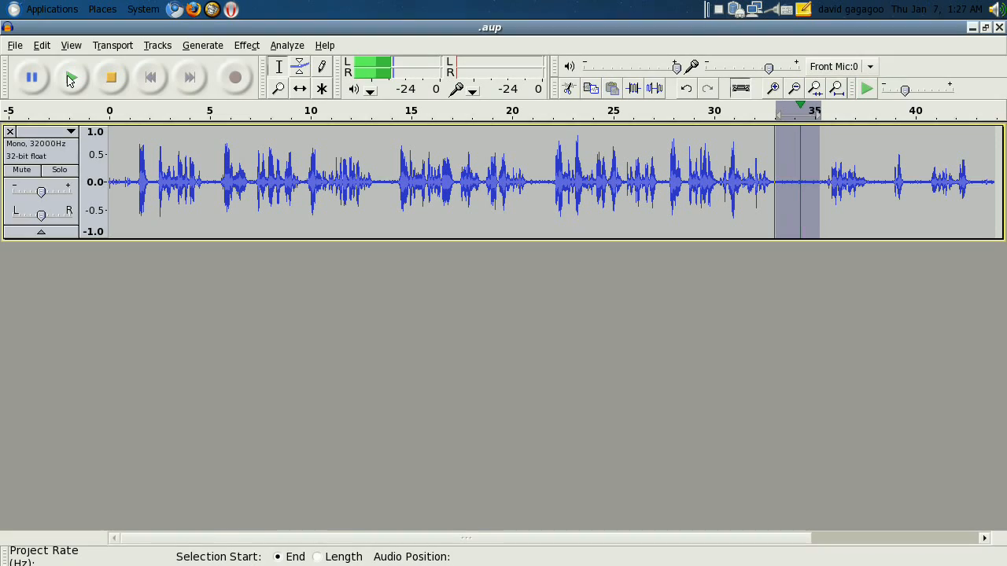
click(71, 77)
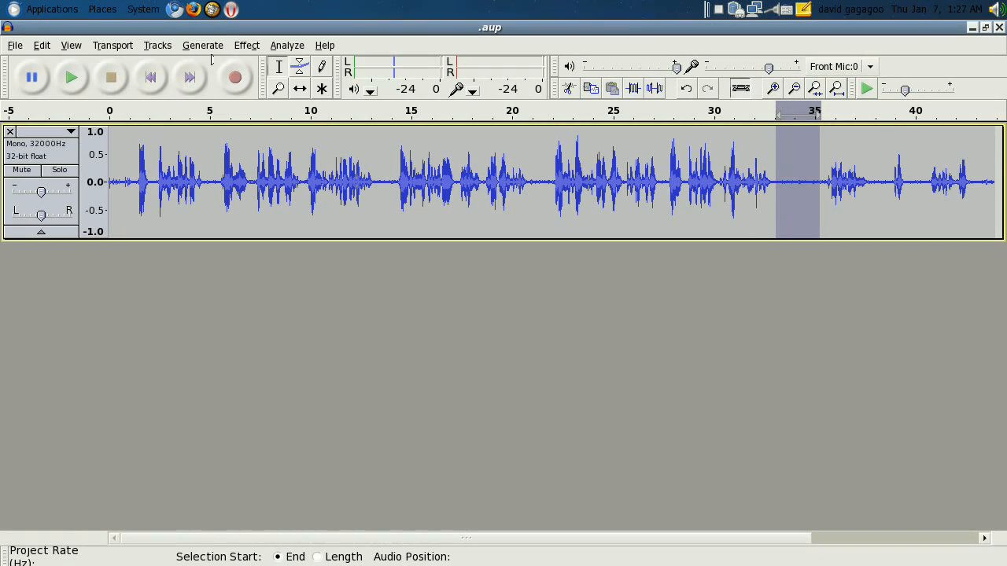
click(246, 45)
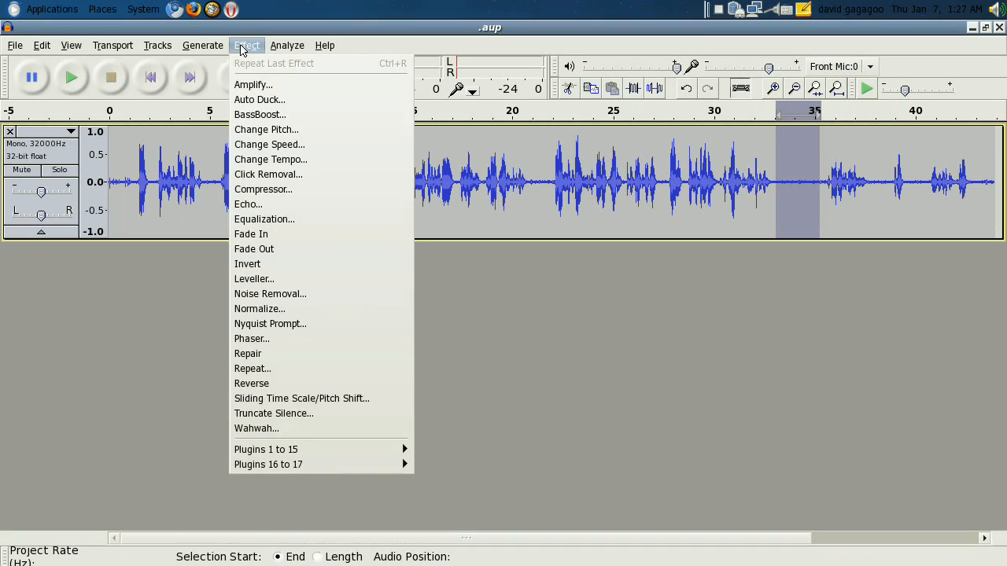
mouse_move(306, 289)
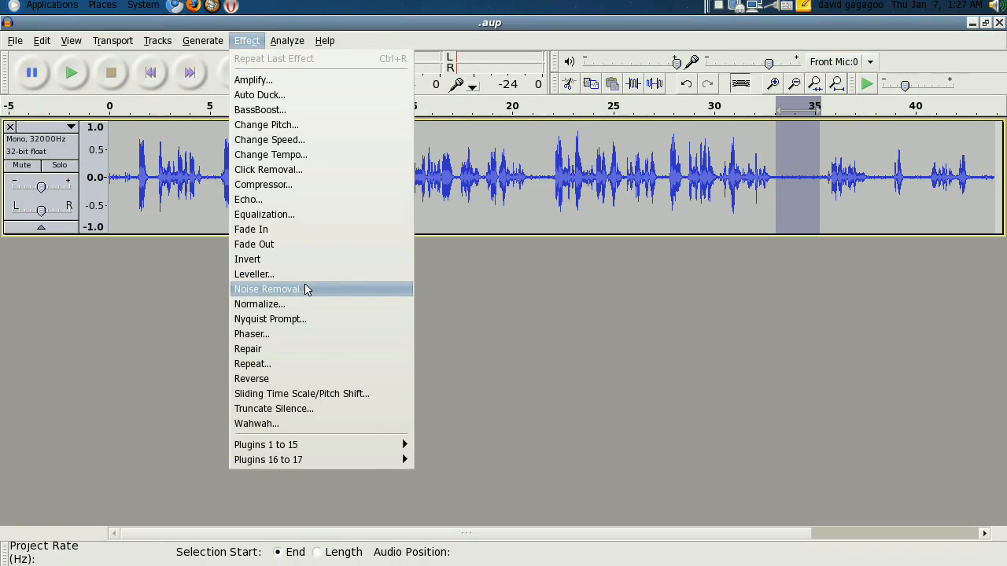
click(268, 289)
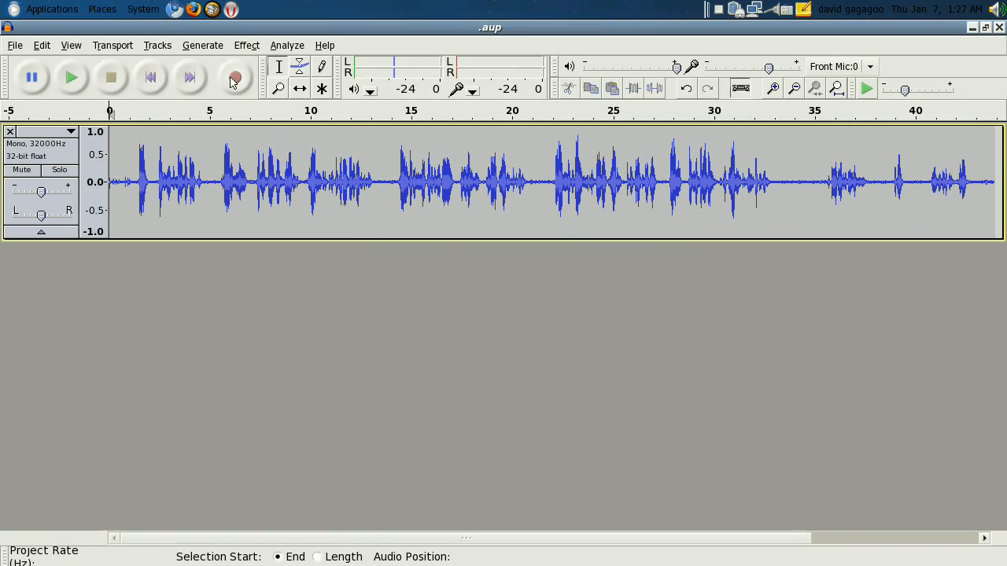
Step: Preview noise removal over the whole track at 22 dB, 150 Hz, 0.15 s
click(247, 44)
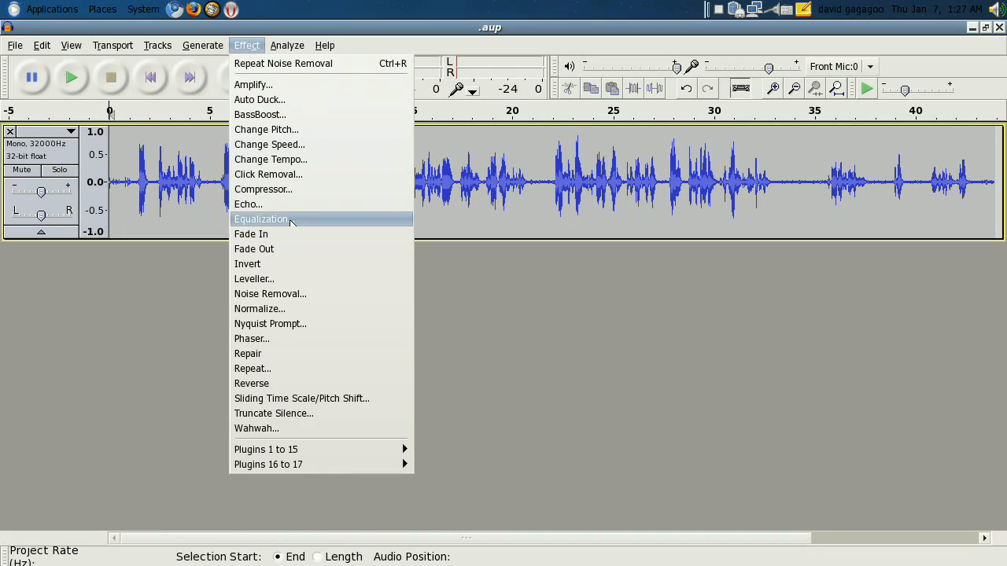
click(270, 293)
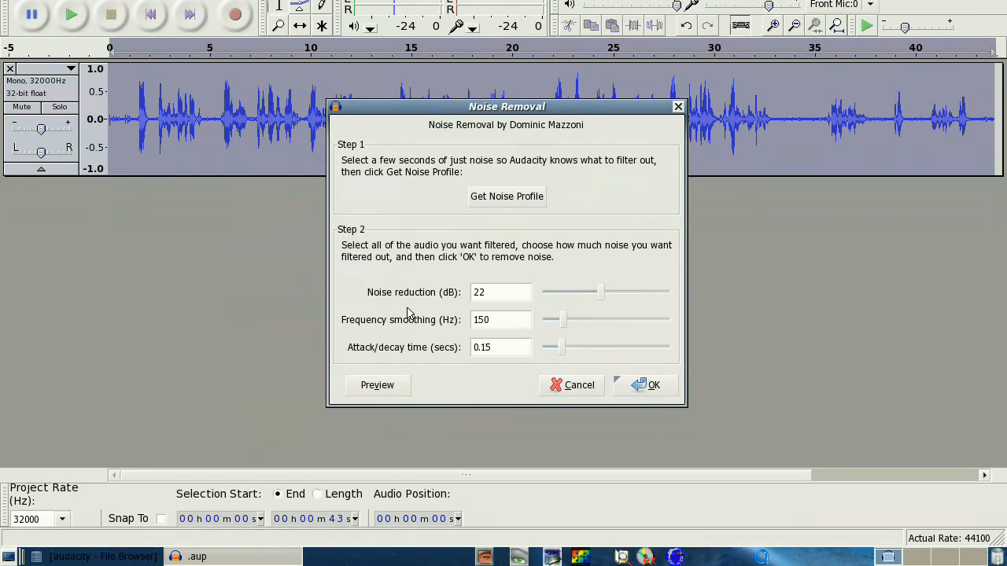
click(377, 385)
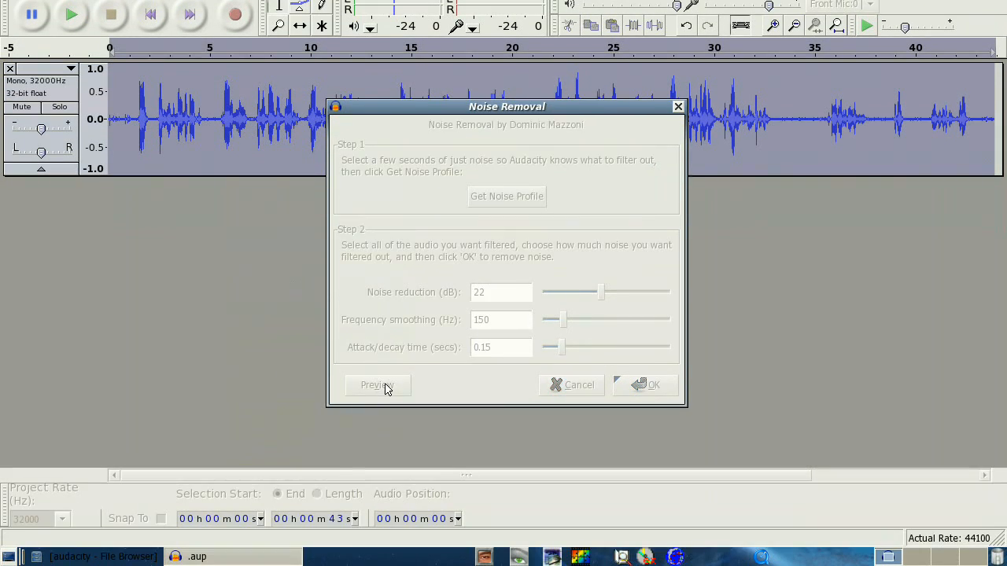
click(378, 384)
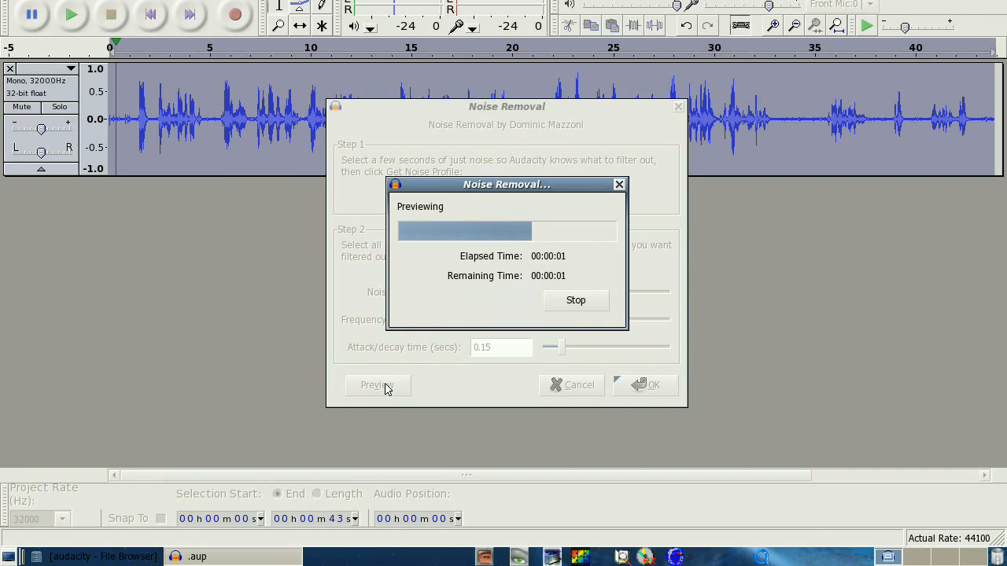
click(575, 300)
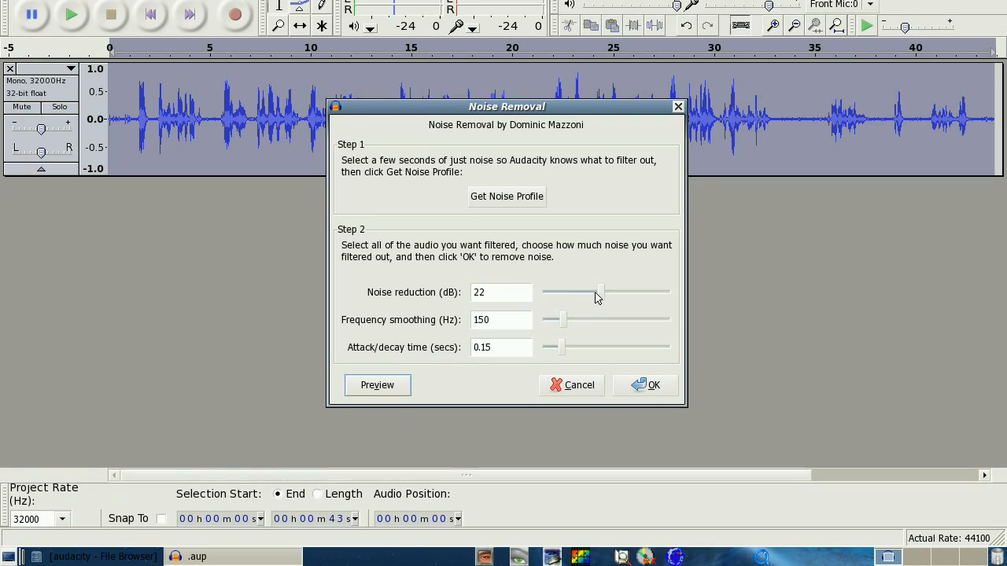
mouse_move(475, 307)
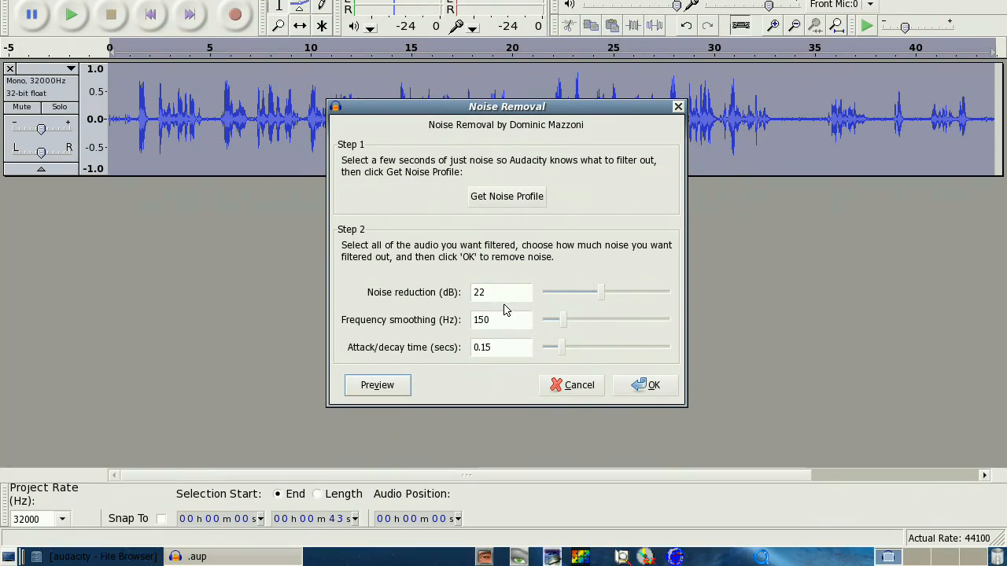
mouse_move(493, 334)
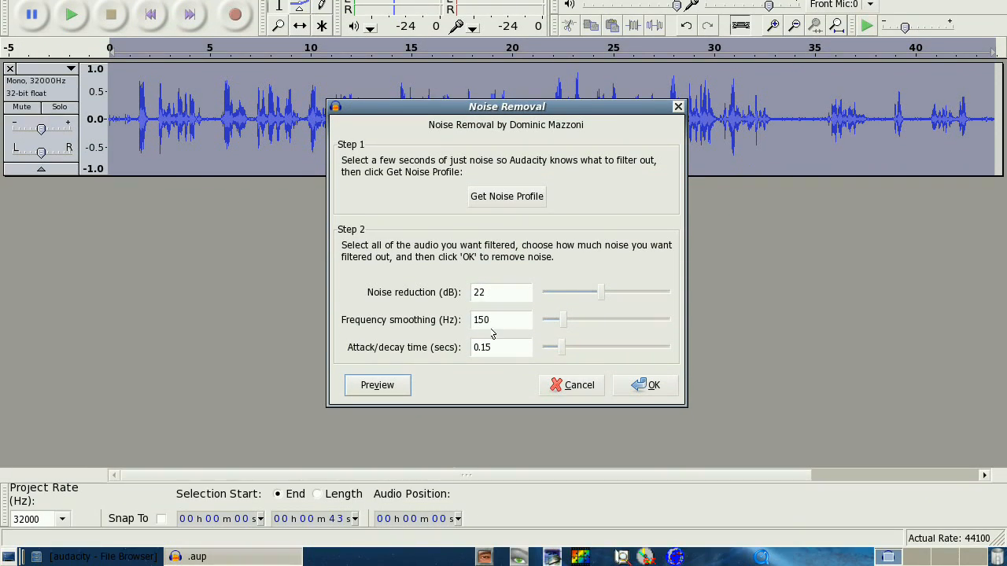
mouse_move(483, 361)
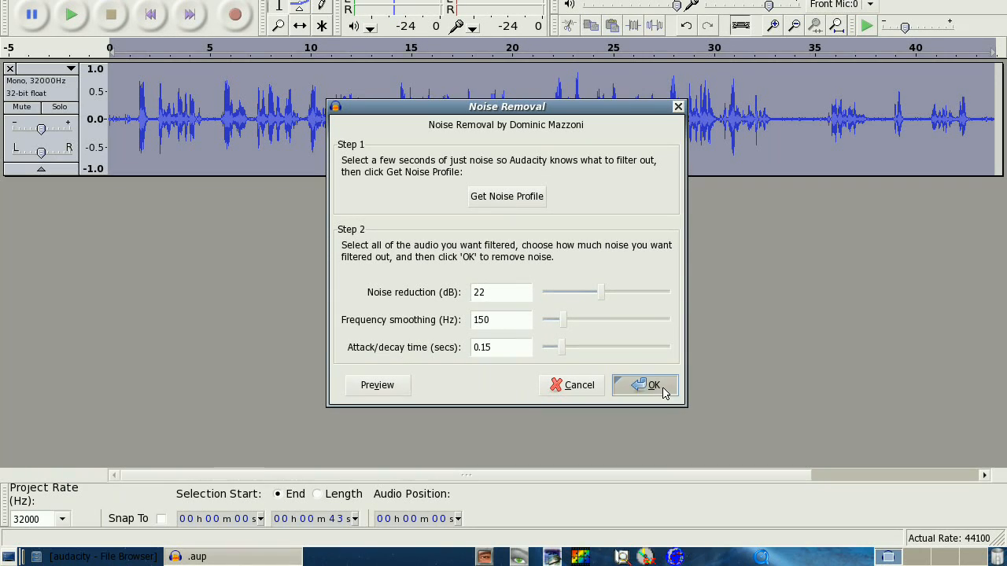
Step: Confirm Noise Removal to clean the entire 43-second track
click(644, 386)
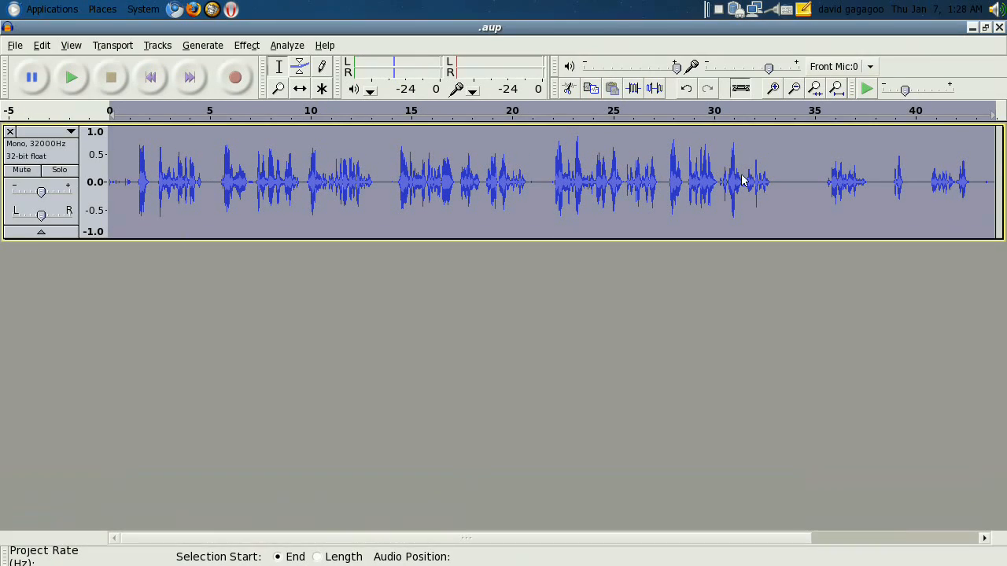
mouse_move(818, 185)
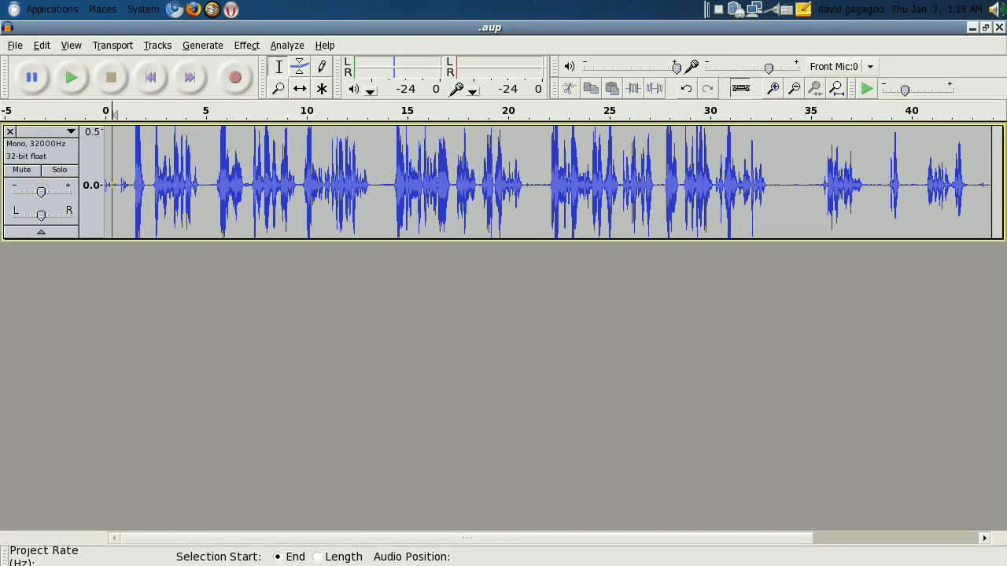
click(72, 77)
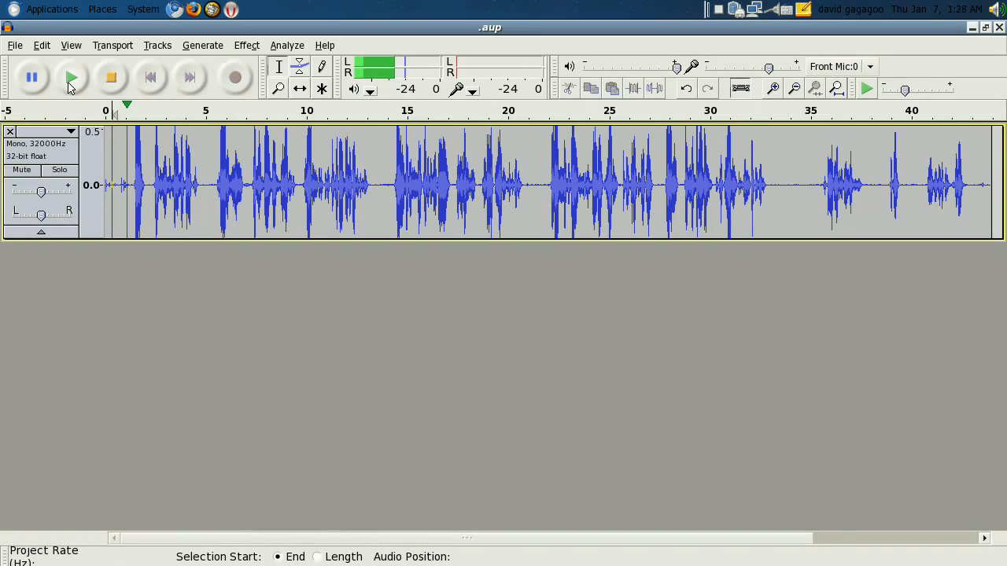
click(111, 77)
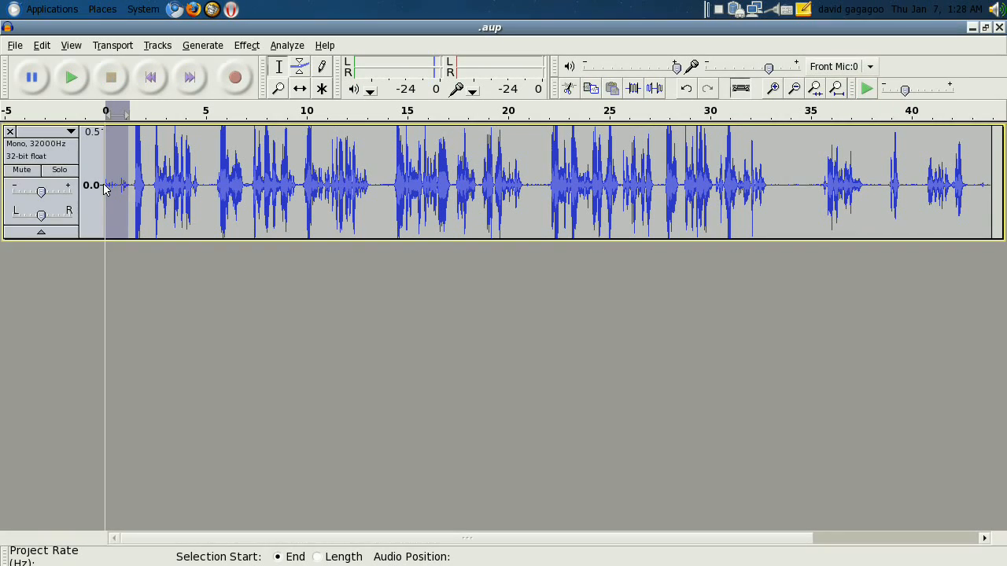
mouse_move(122, 196)
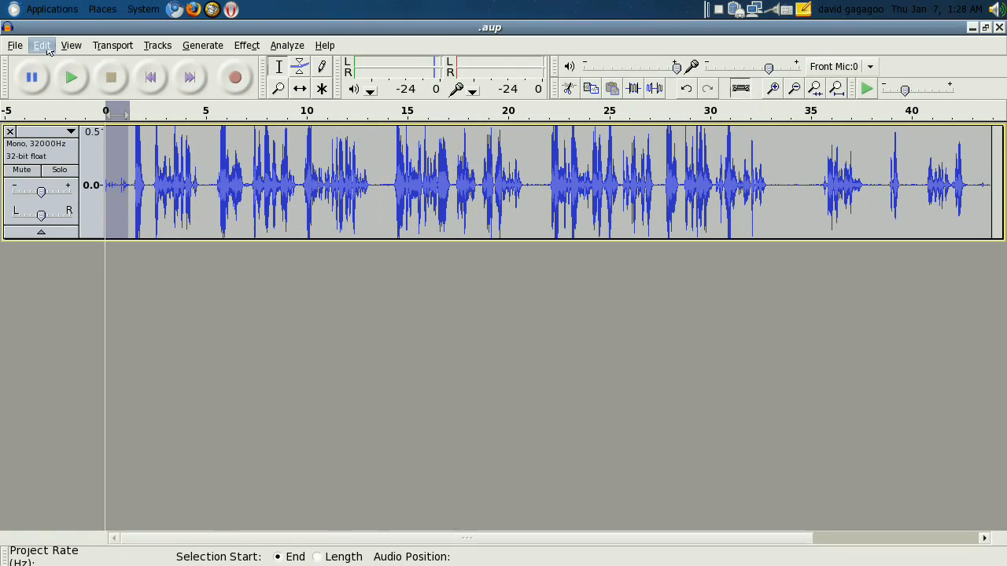
click(42, 45)
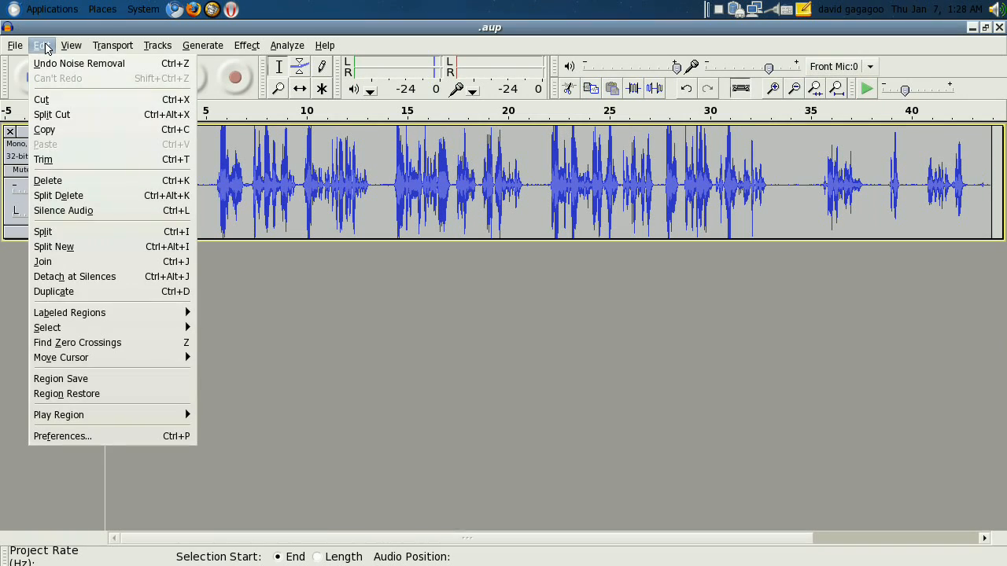
mouse_move(63, 210)
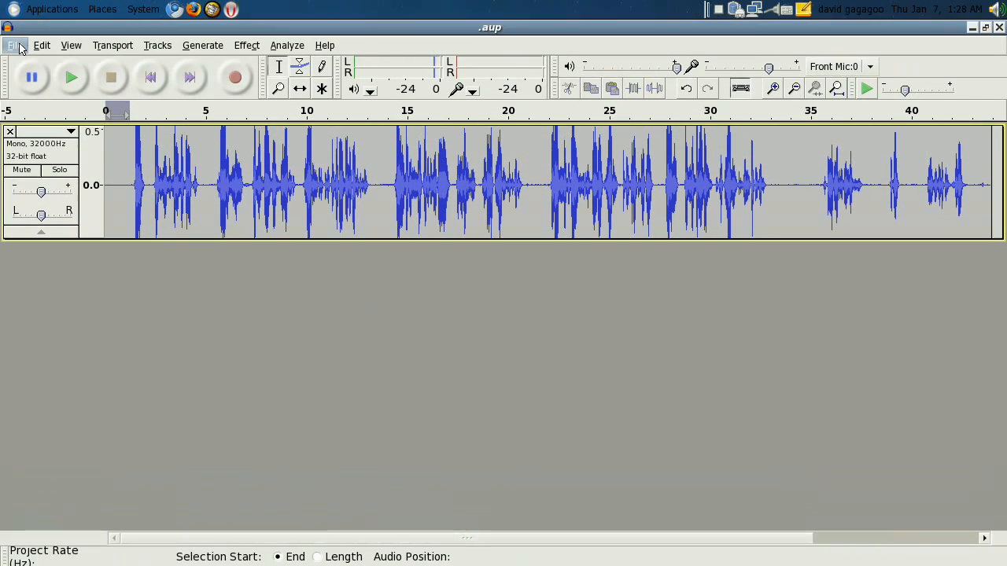
Step: Export the cleaned audio as WAV 'pentax finish', accepting empty metadata
click(14, 45)
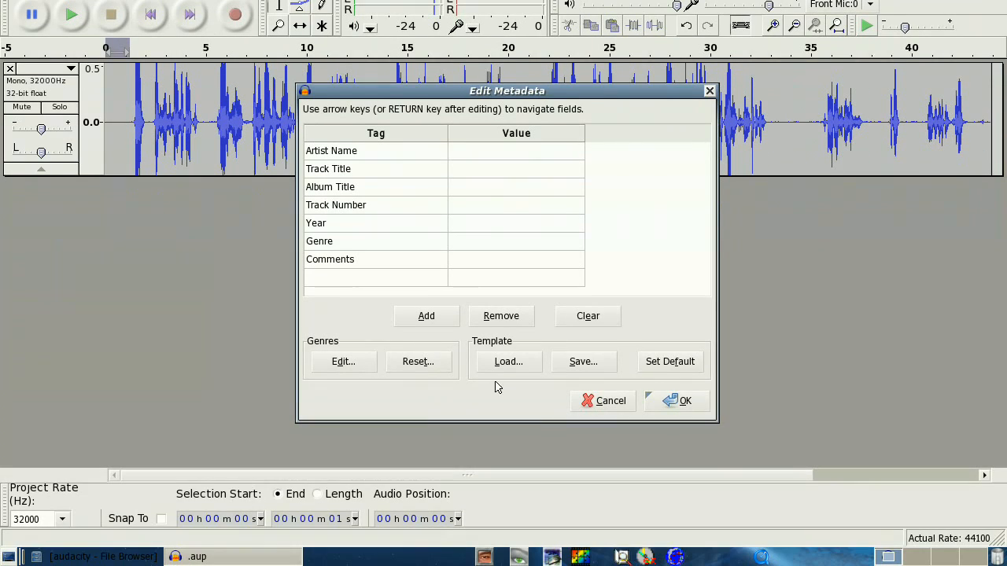
click(677, 401)
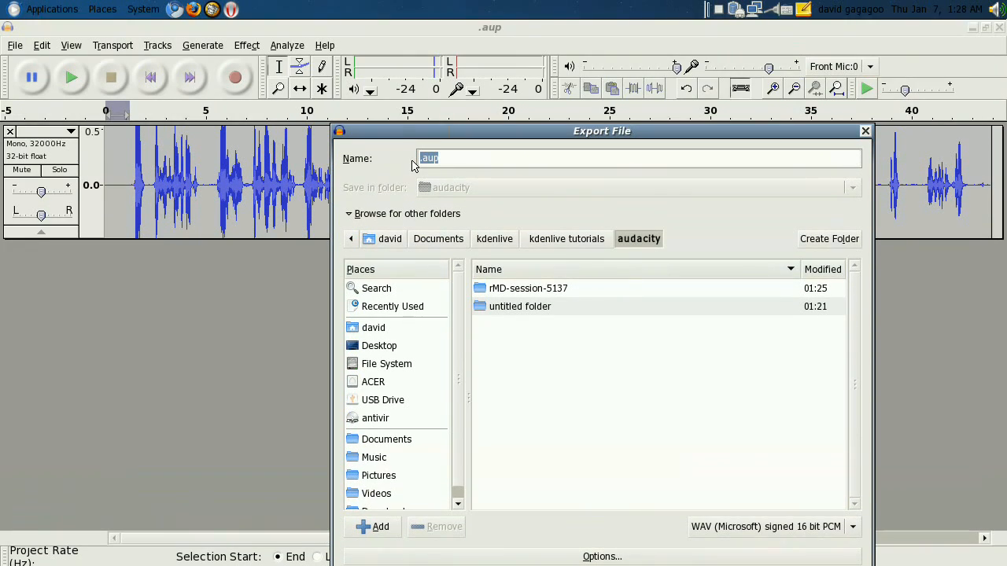
text(pent)
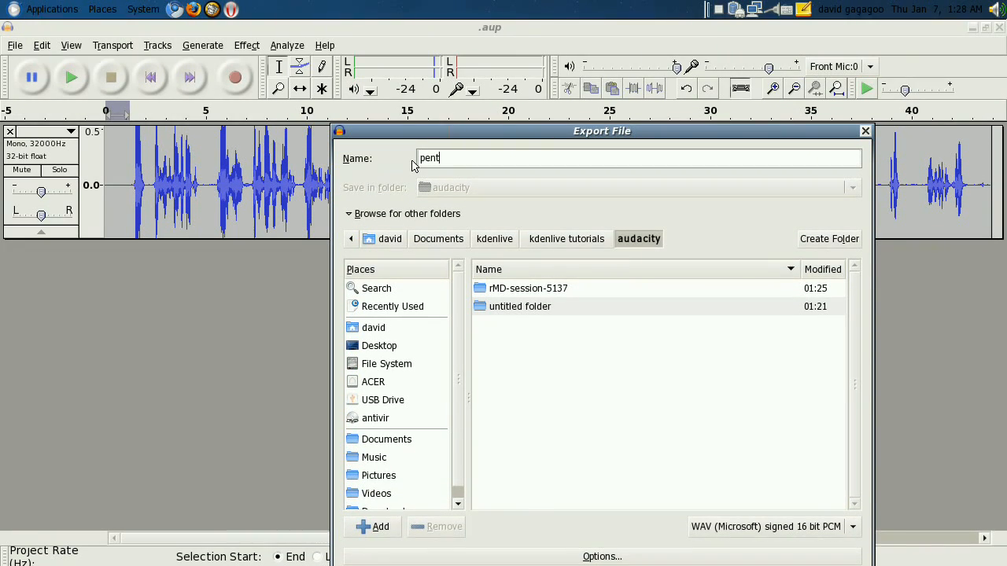
text(ax)
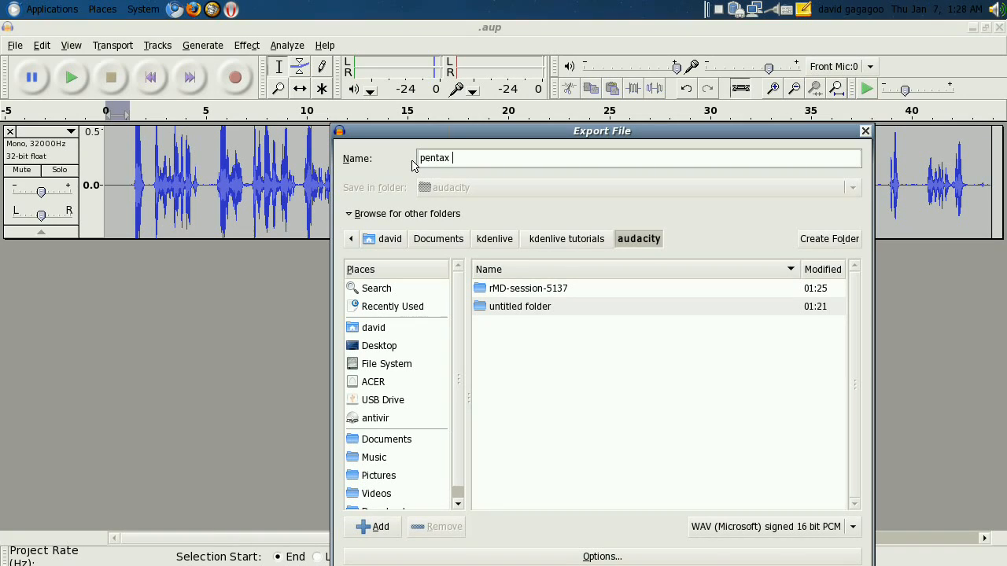
text(finish)
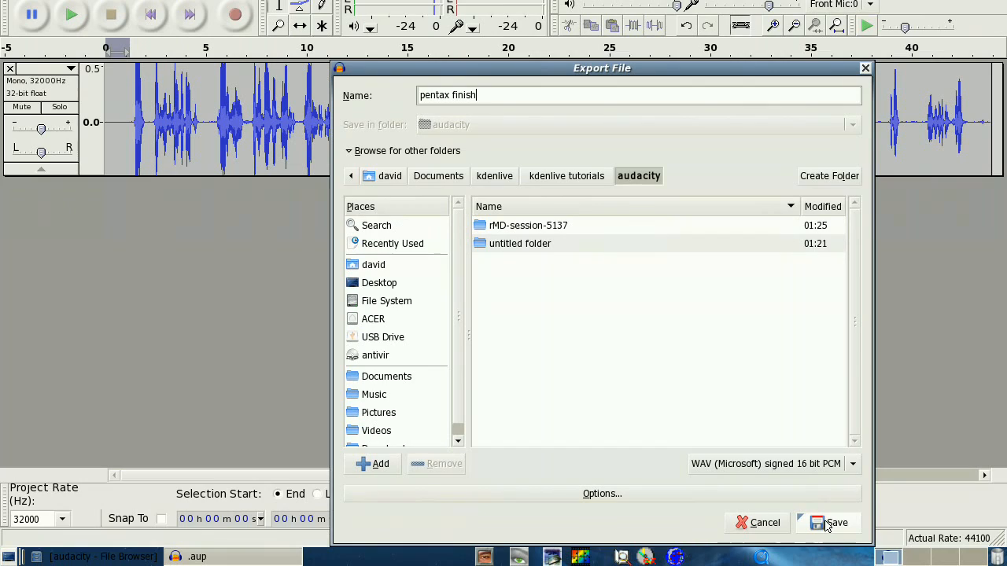
click(836, 522)
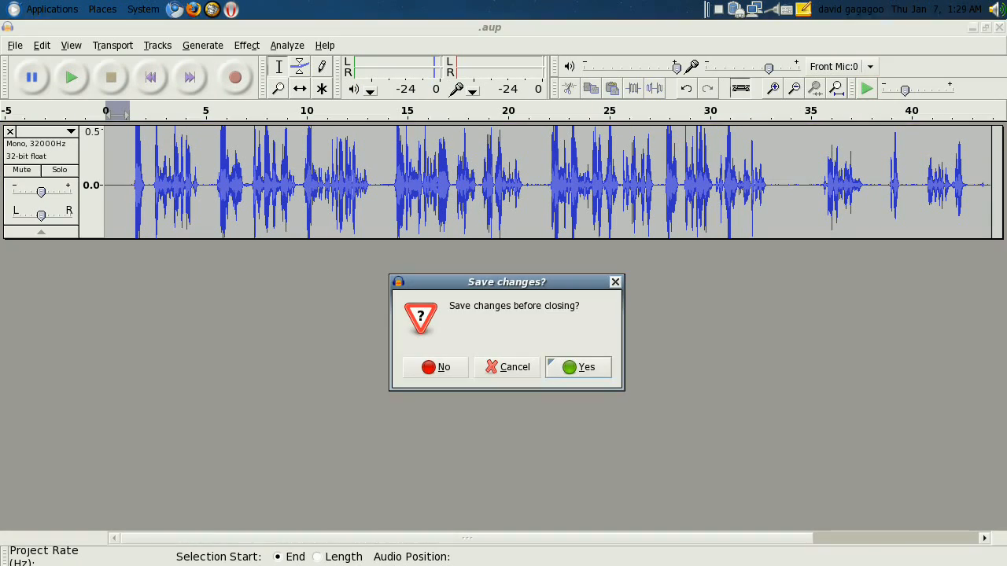
Step: Quit Audacity without saving the project and launch Kdenlive from Sound & Video
click(435, 367)
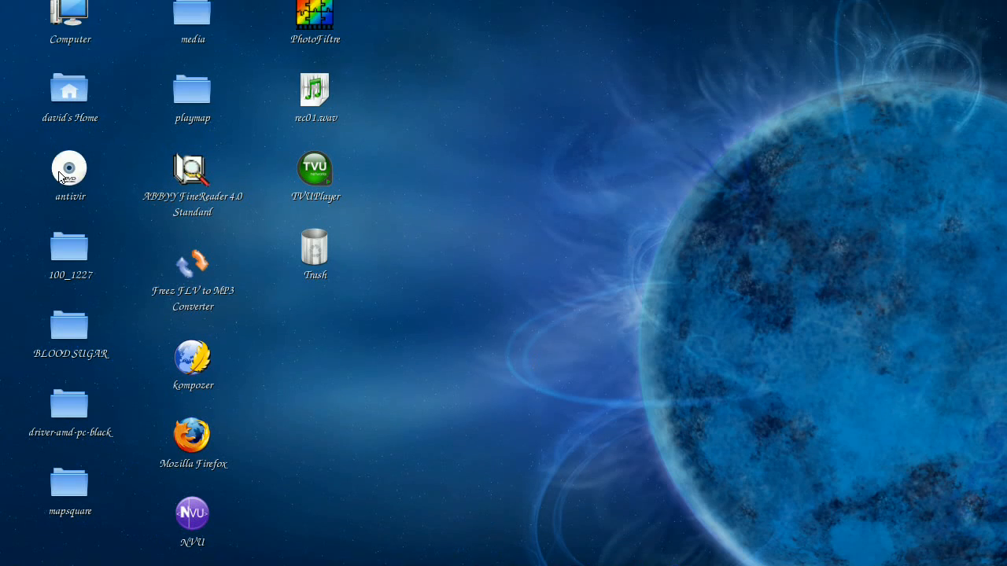
click(41, 9)
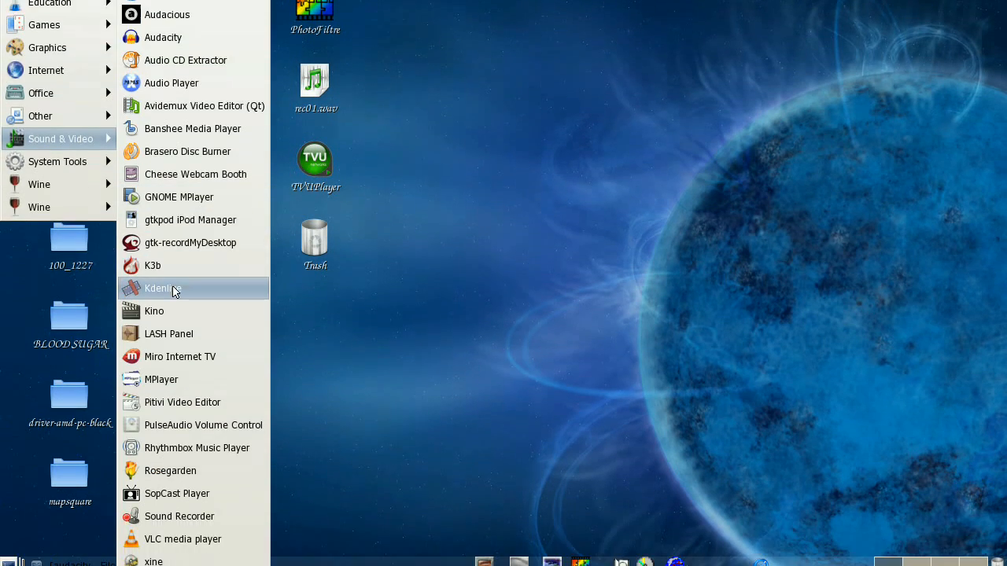
click(518, 321)
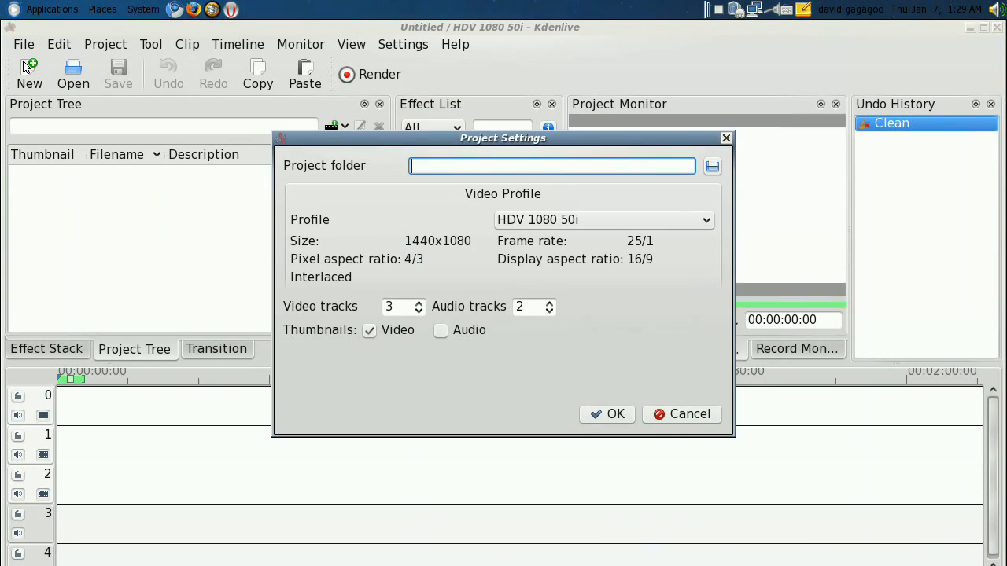
Step: Apply the HDV 720 25p profile with kdenlive tutorials/audacity as the project folder
click(704, 220)
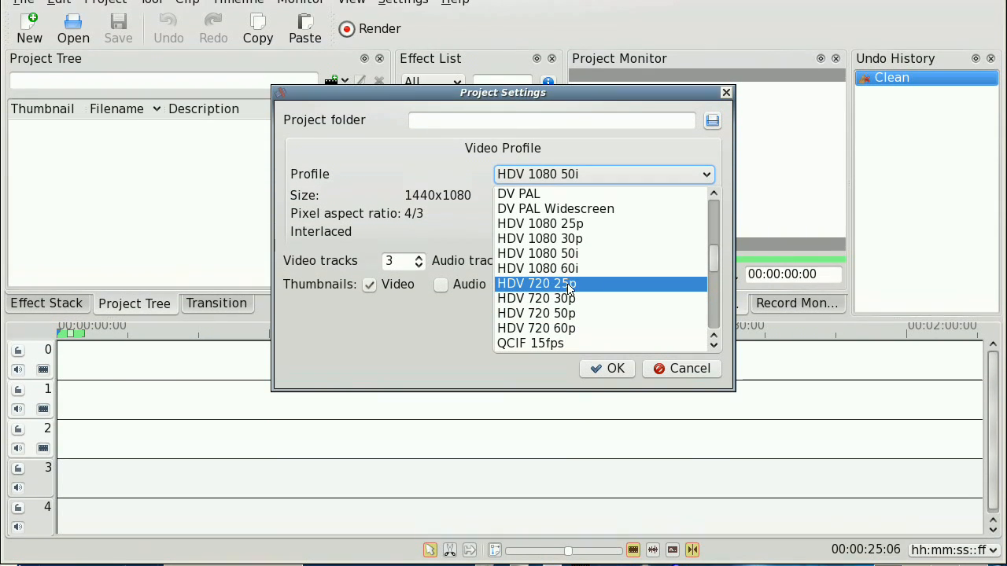
mouse_move(539, 286)
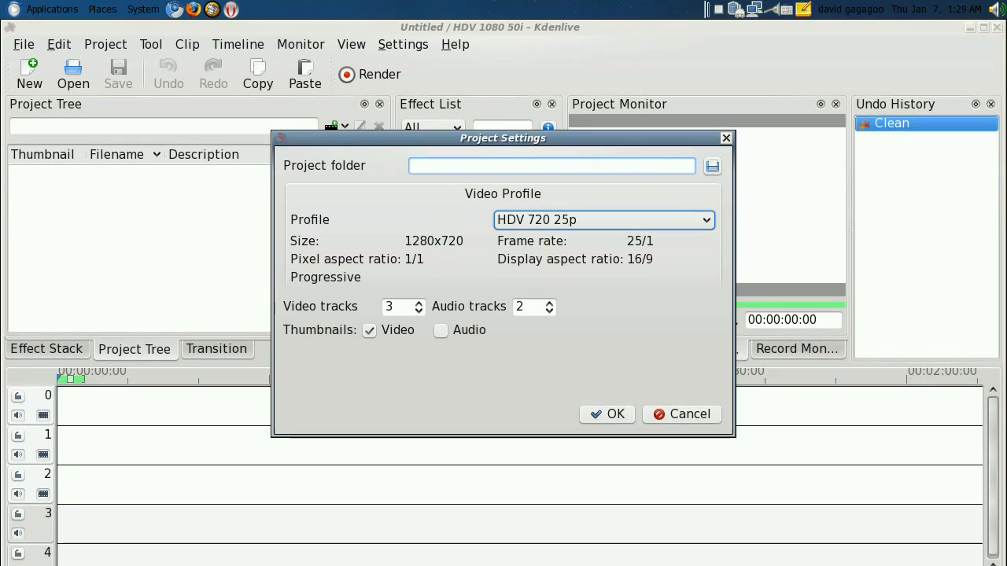
click(712, 166)
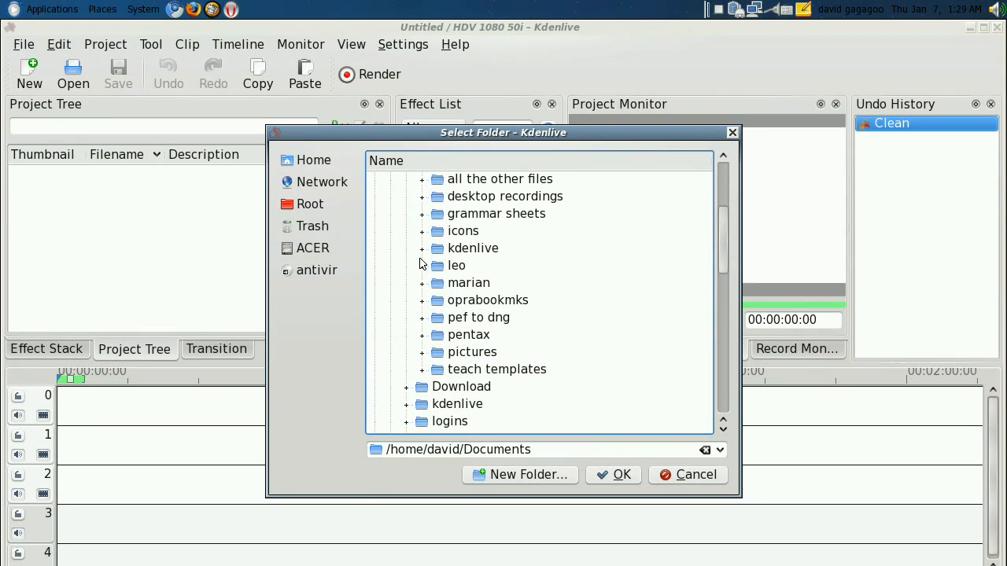
click(422, 248)
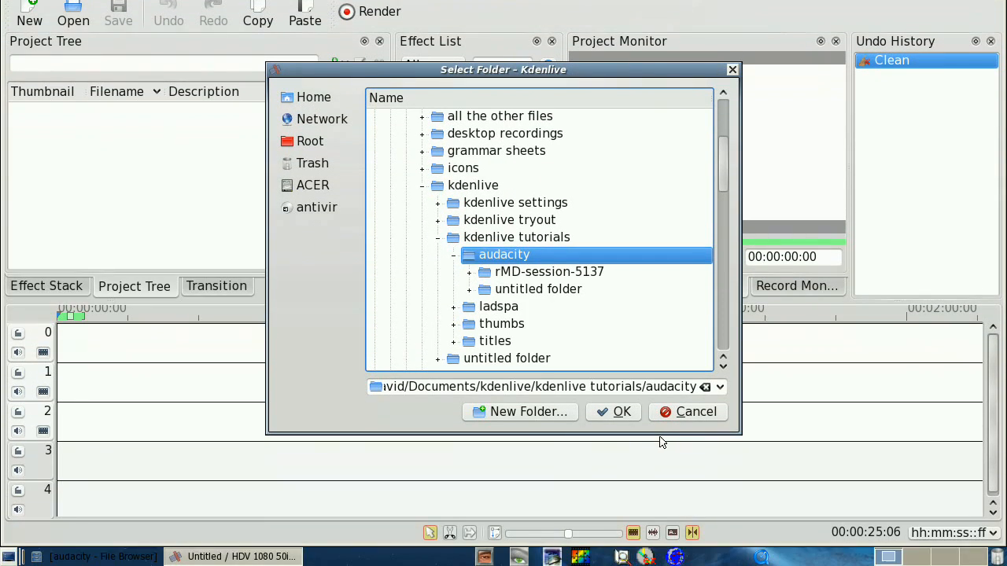
mouse_move(663, 411)
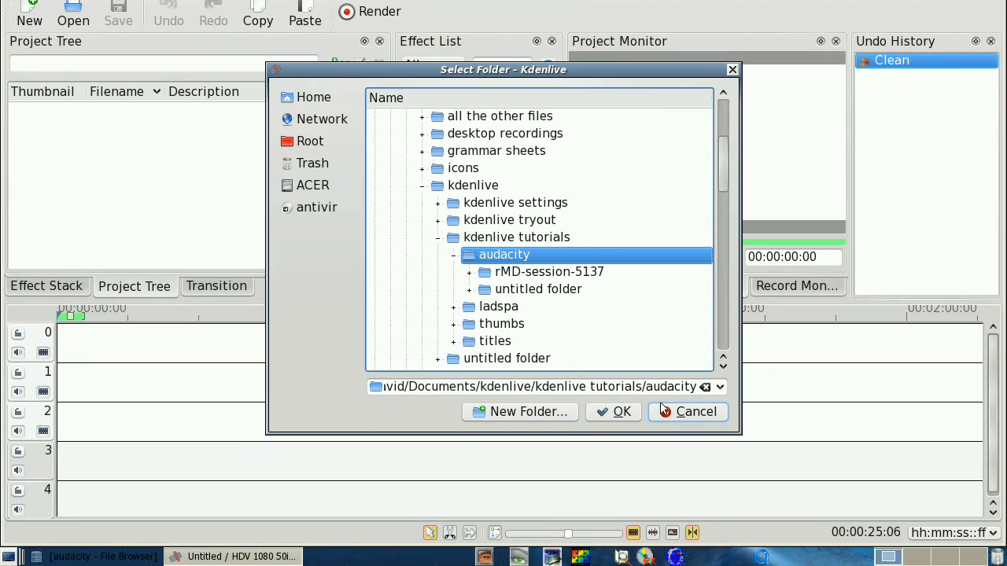
click(620, 411)
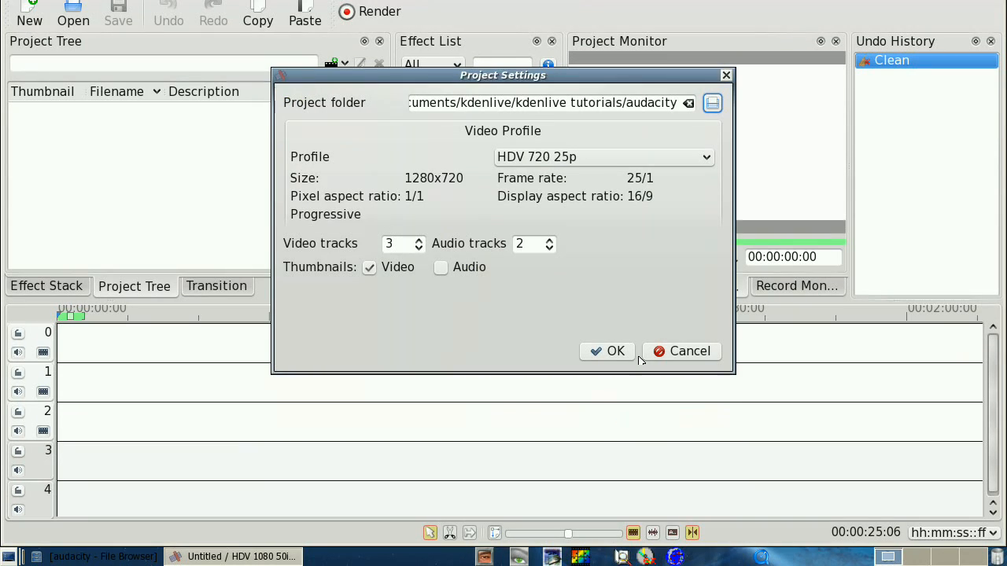
click(606, 351)
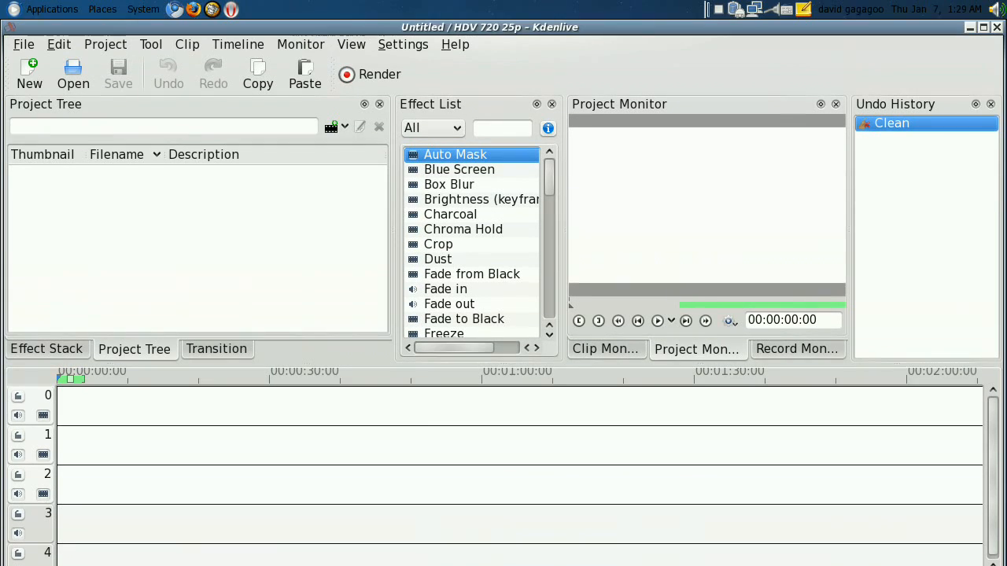
Step: Add imgp0345.avi and pentax finish.wav as clips via Project > Add Clip
click(72, 75)
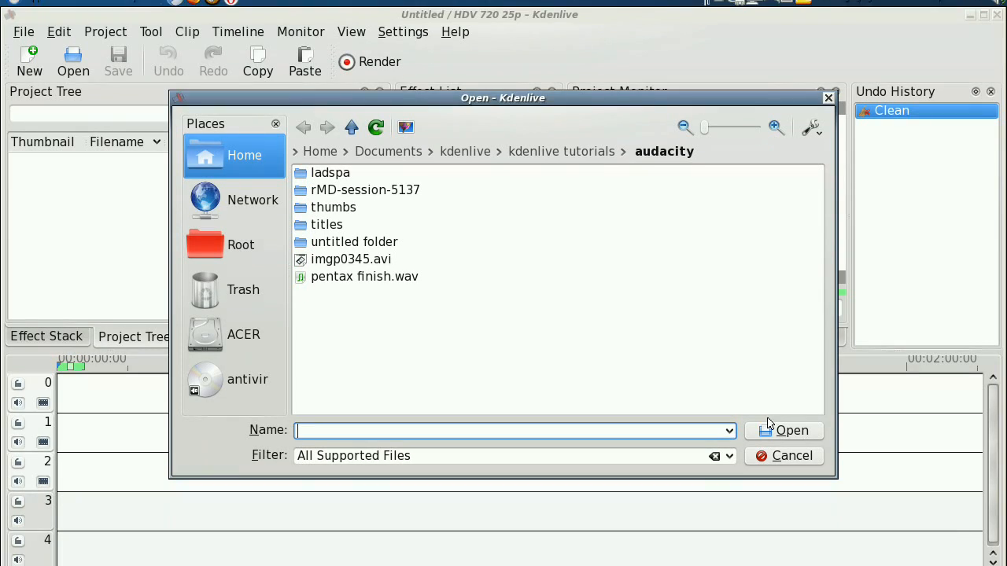
click(792, 456)
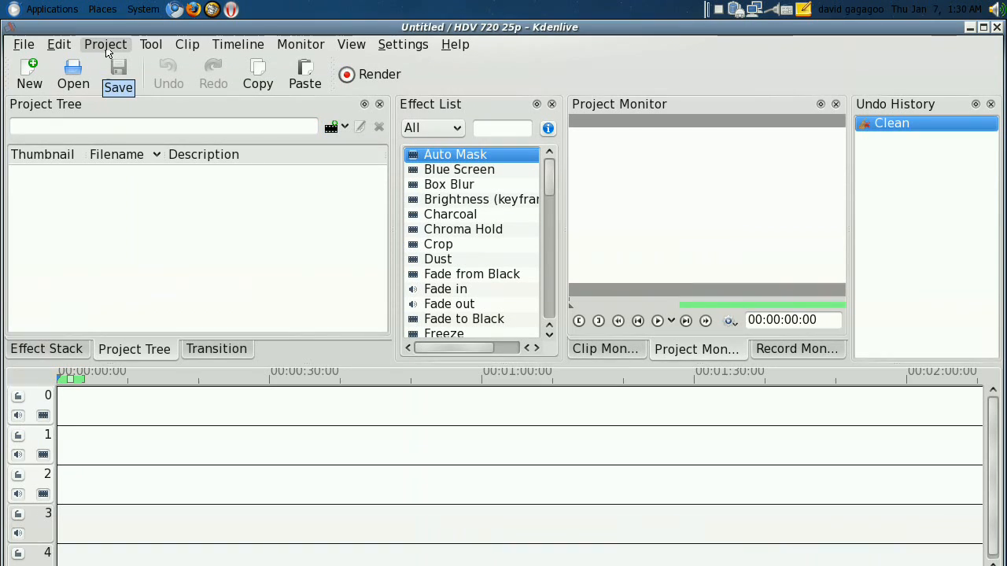
click(105, 44)
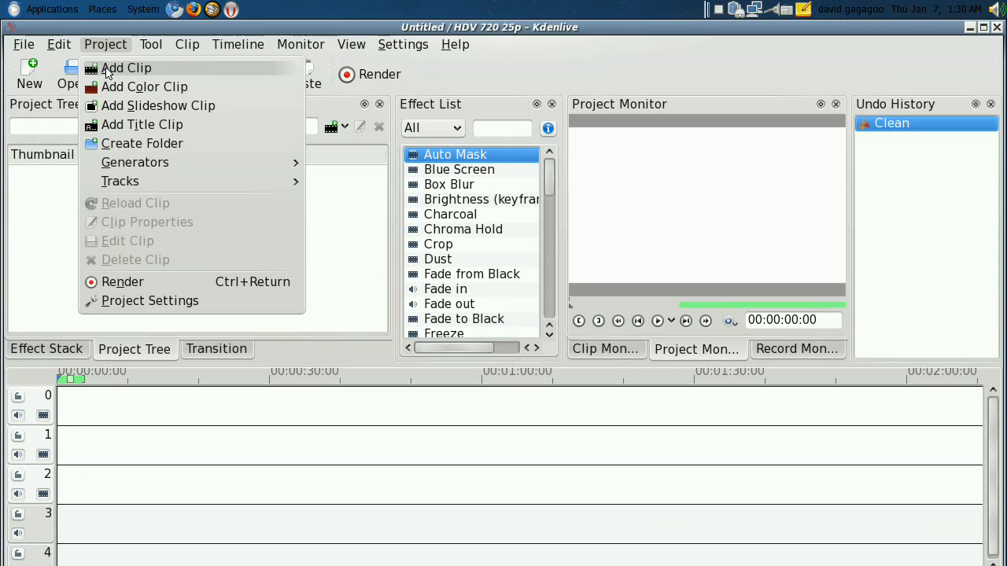
click(126, 68)
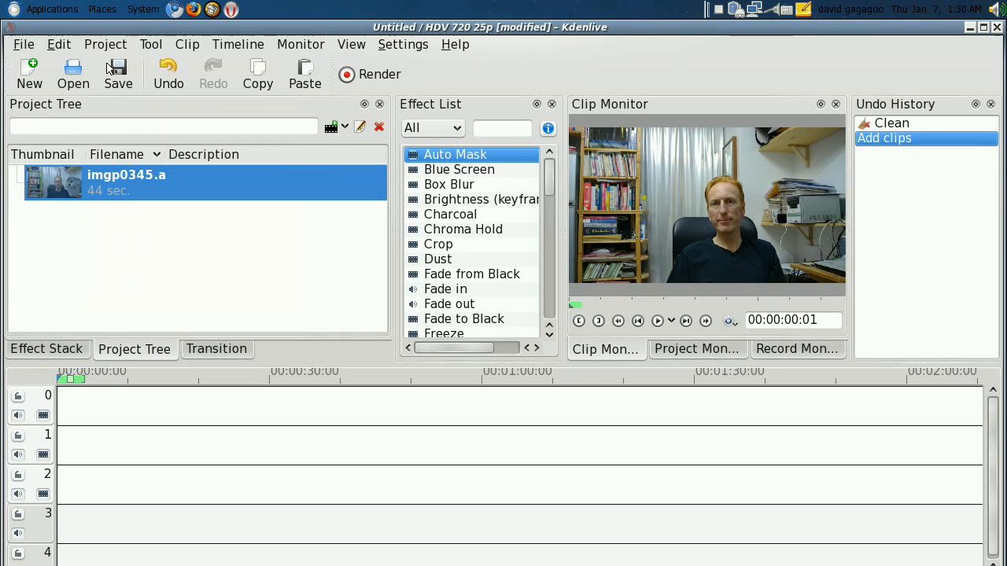
click(72, 71)
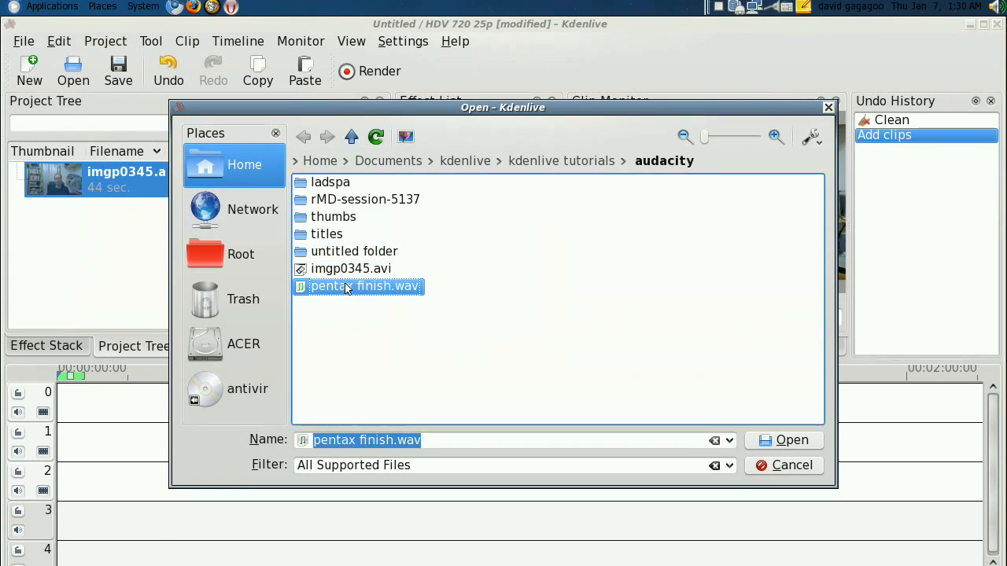
click(784, 440)
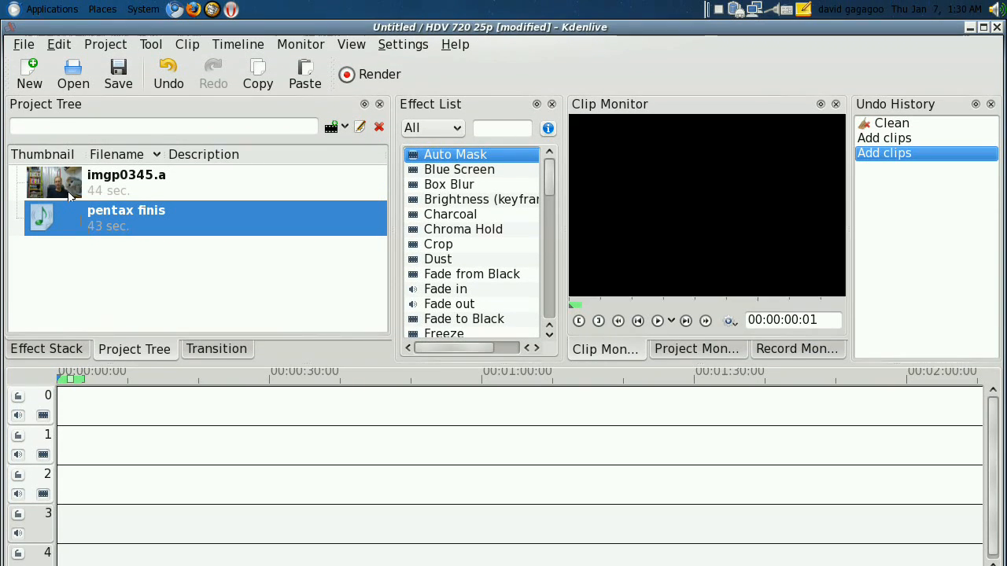
Step: Drop imgp0345.avi on track 0 as Video Only, with pentax finish.wav on track 1
drag(55, 183, 228, 343)
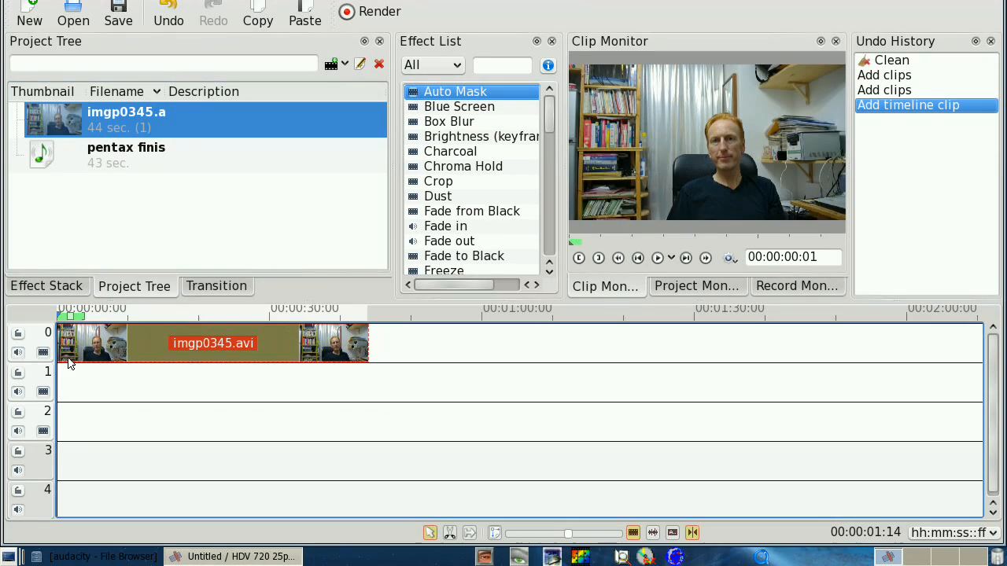
click(46, 285)
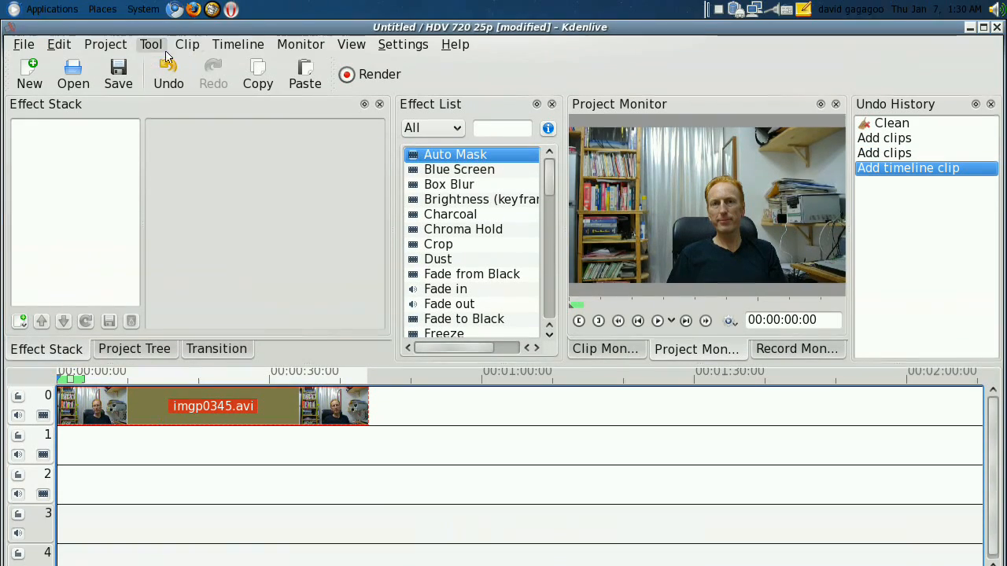
click(188, 44)
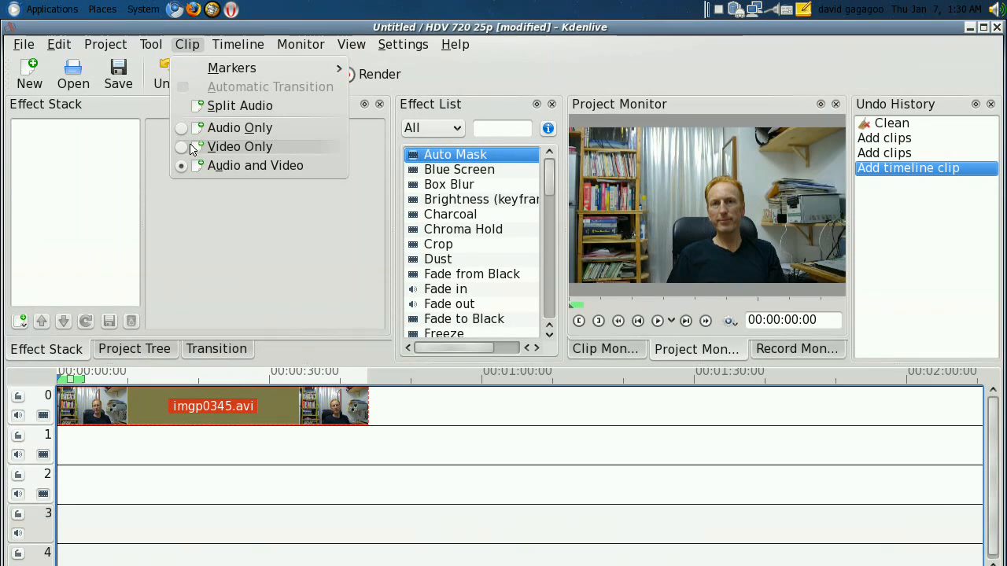
click(239, 147)
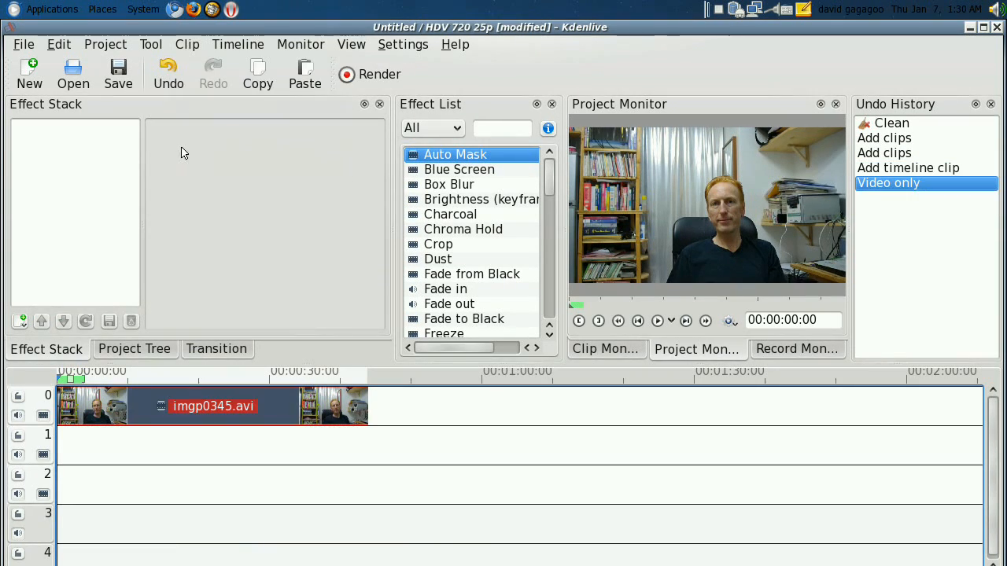
mouse_move(212, 140)
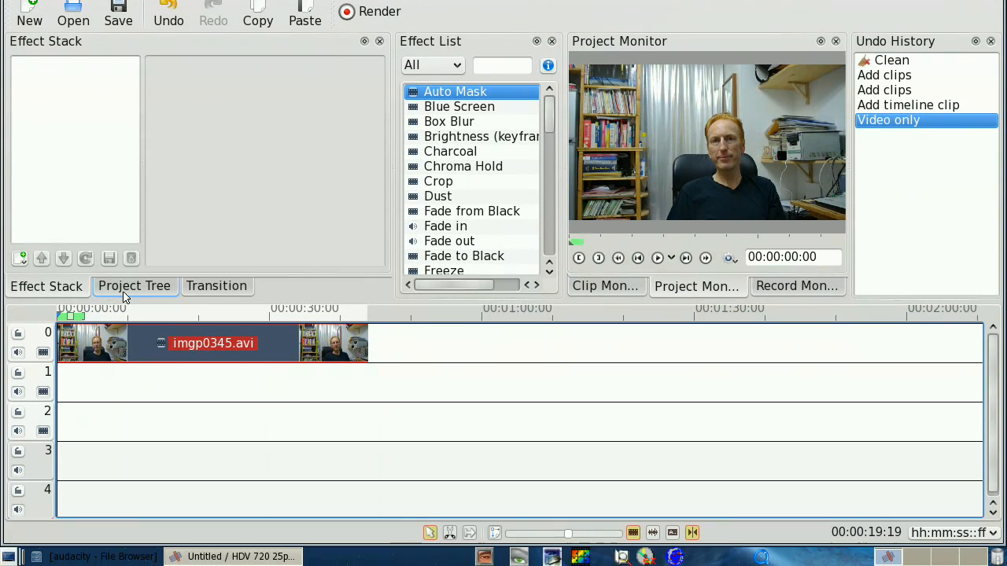
click(134, 285)
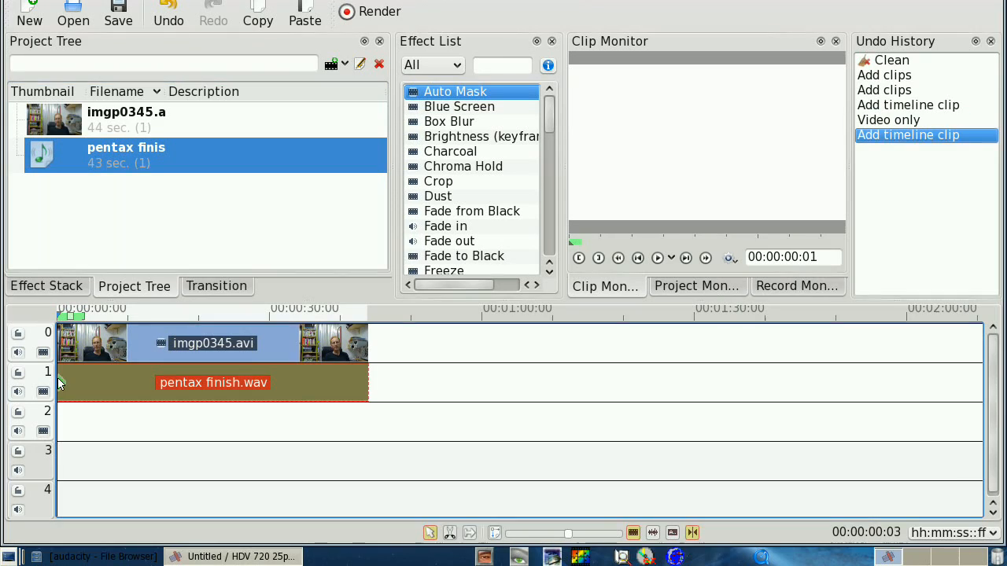
mouse_move(65, 383)
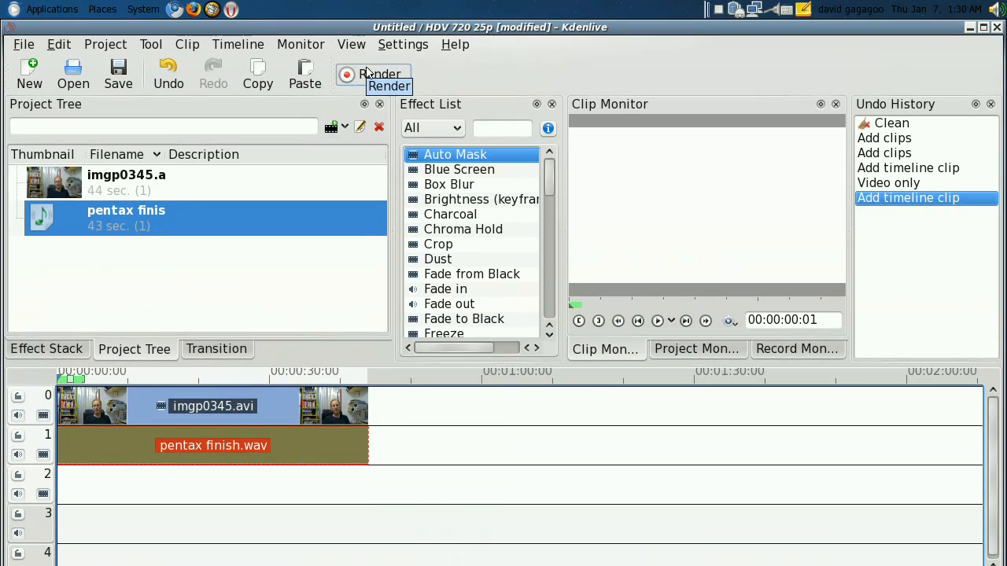
Step: Render the full project to untitled.m2t using the HDV PAL 720 25p preset
click(380, 74)
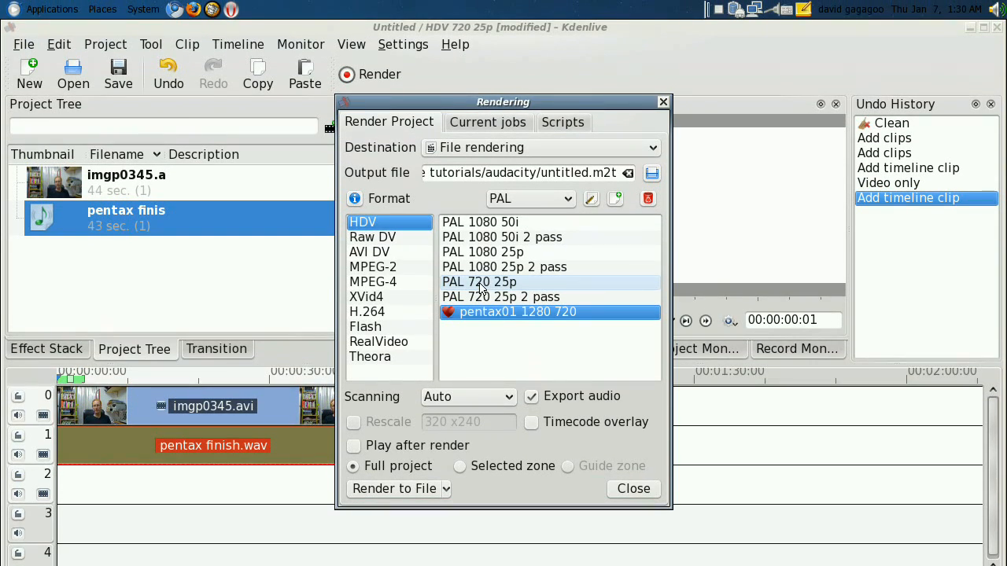
click(480, 281)
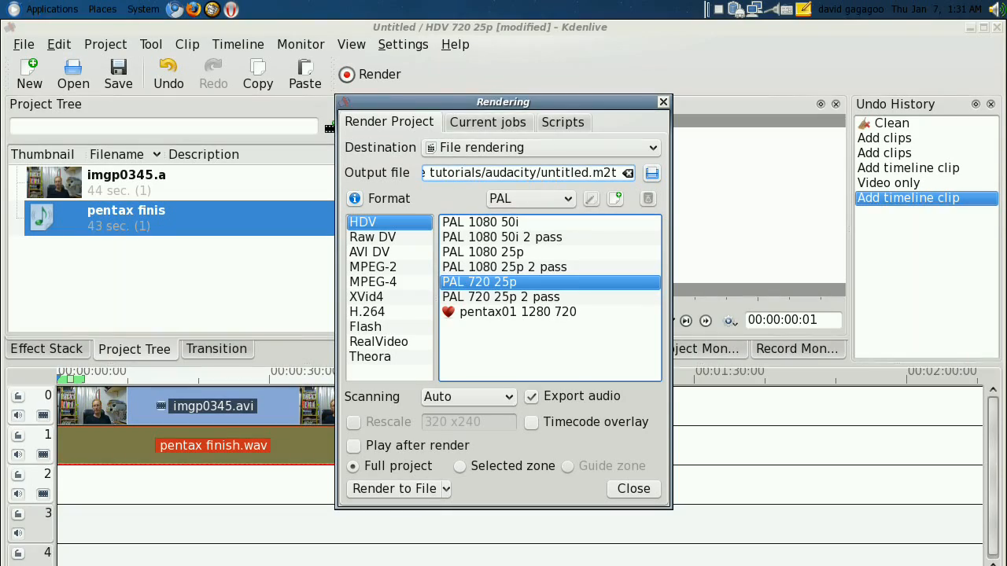
click(651, 173)
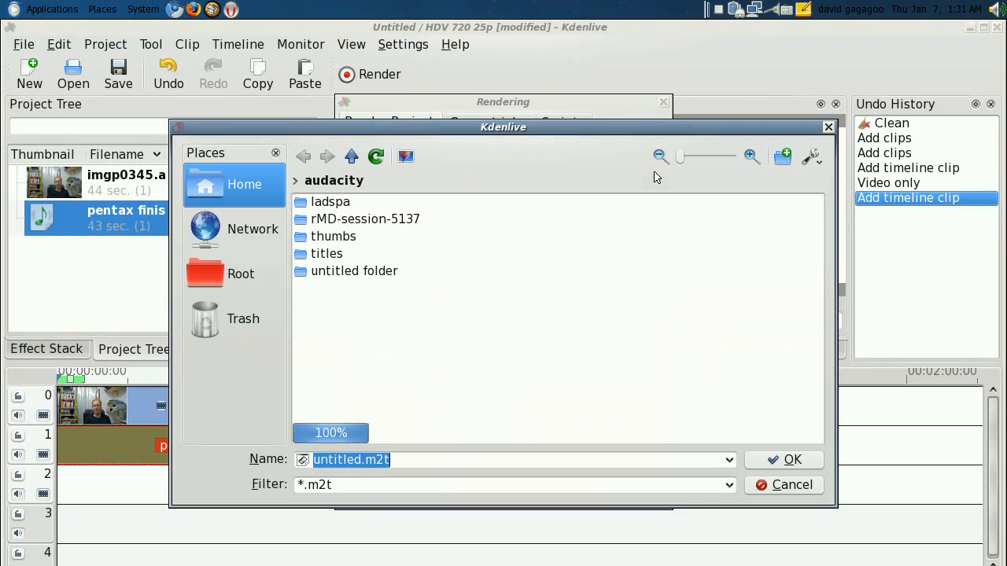
click(784, 459)
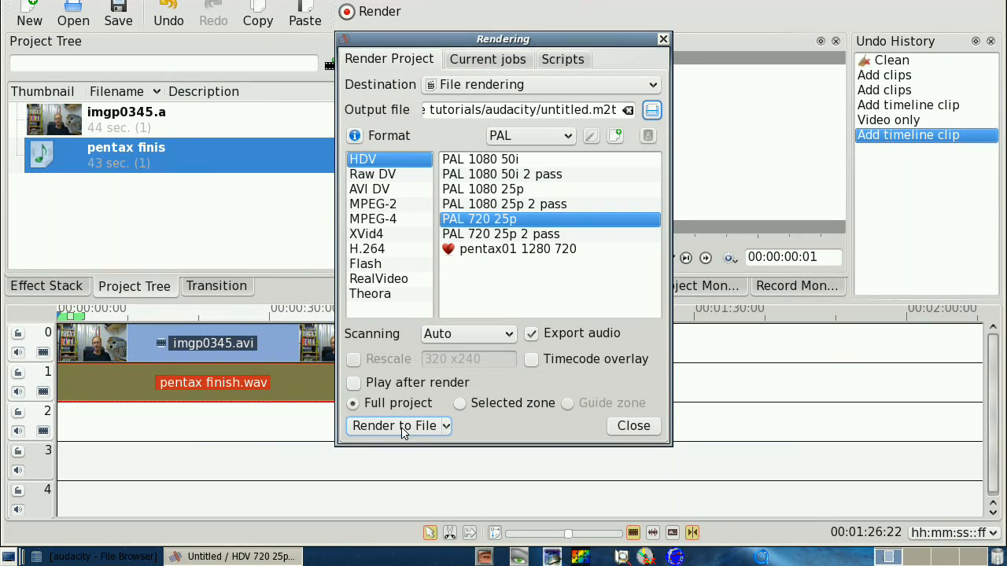
click(393, 425)
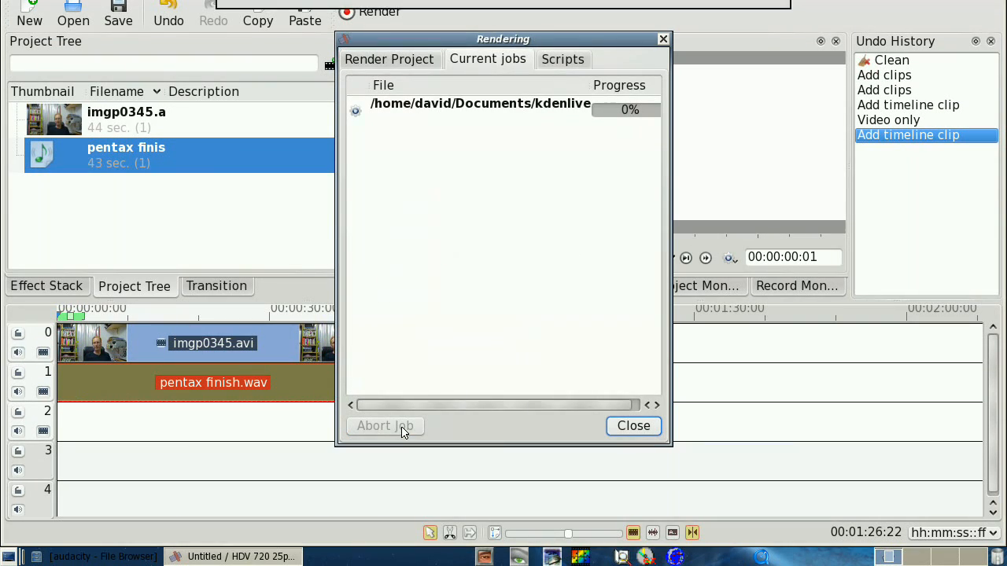